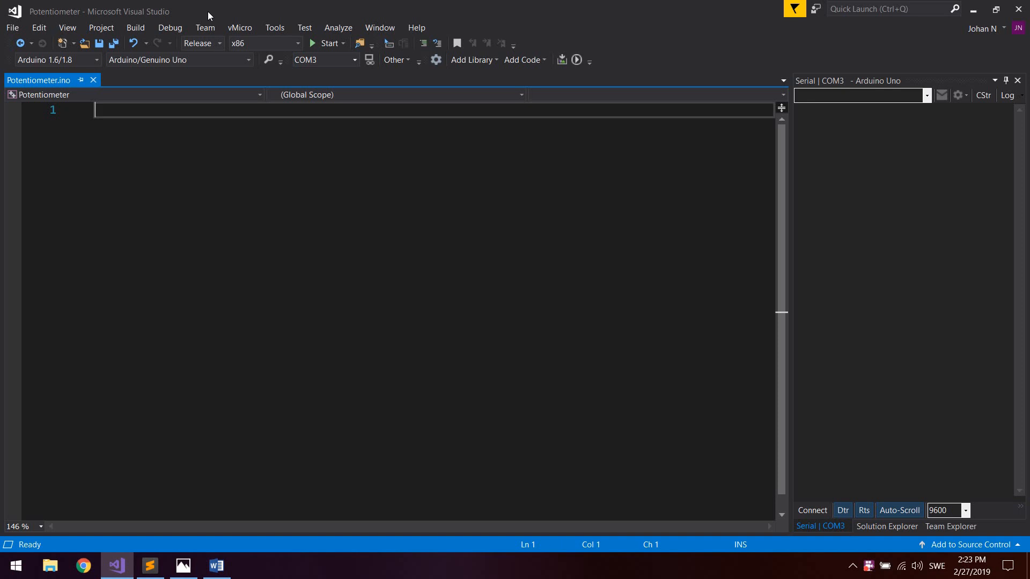
After browsing the new-project menus, view p1.png: potentiometer wired to 5V, ground and A0
click(274, 27)
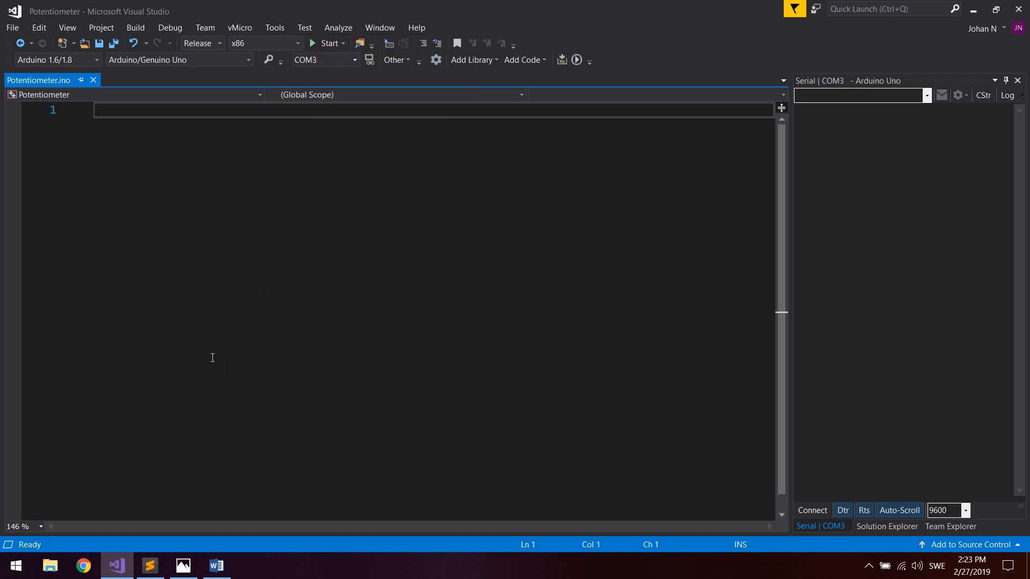
click(38, 28)
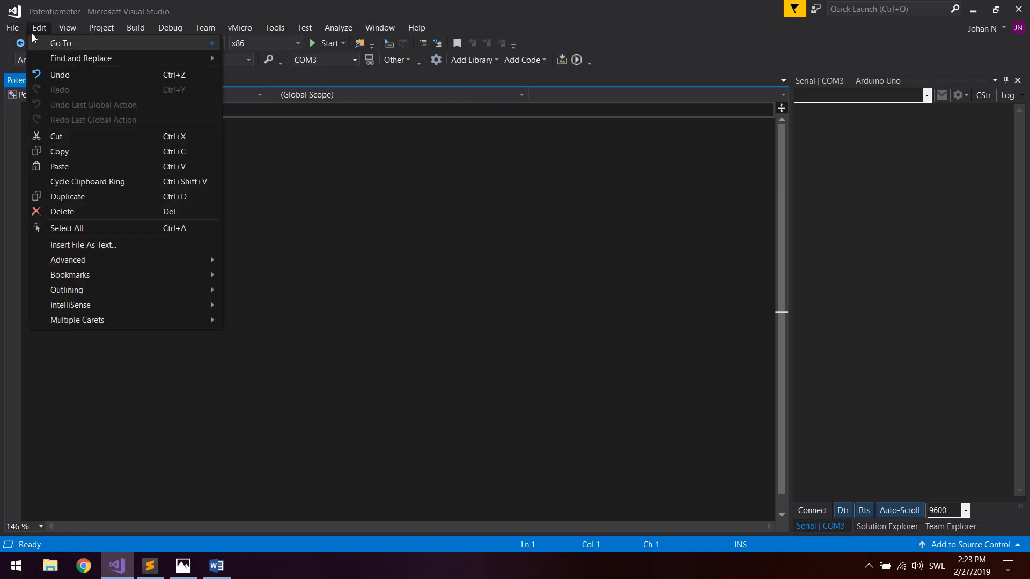
click(12, 28)
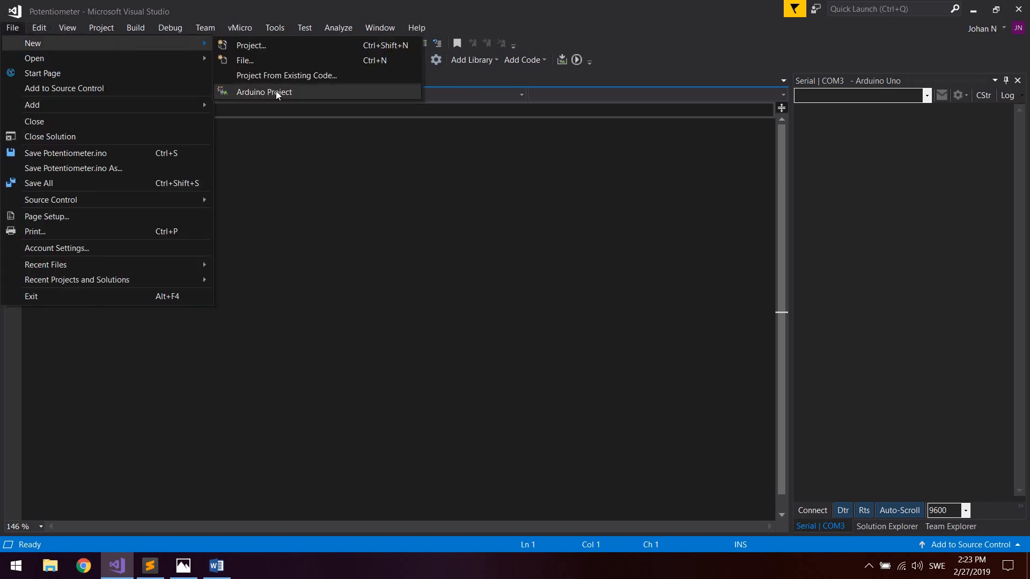
click(264, 92)
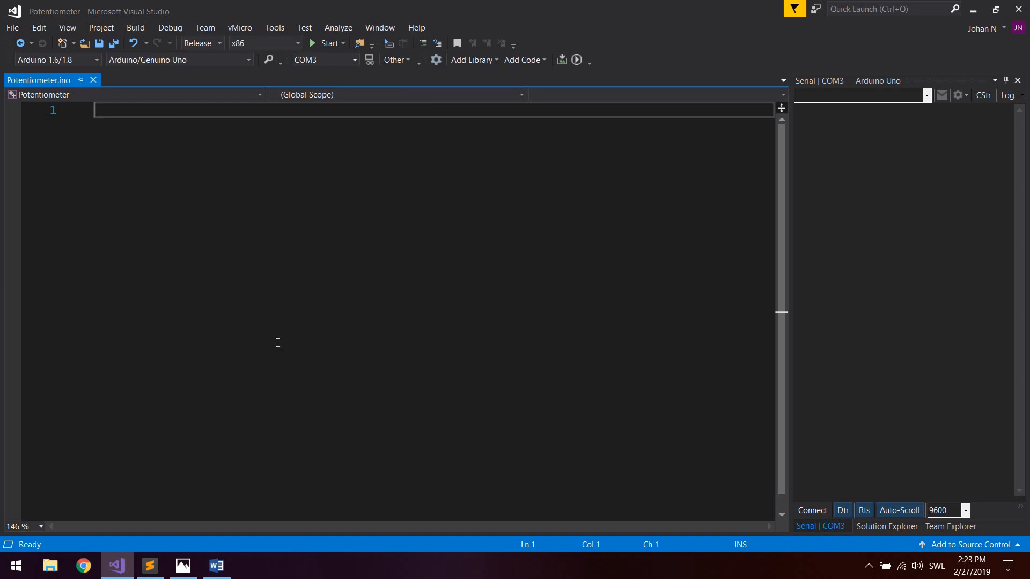
click(182, 565)
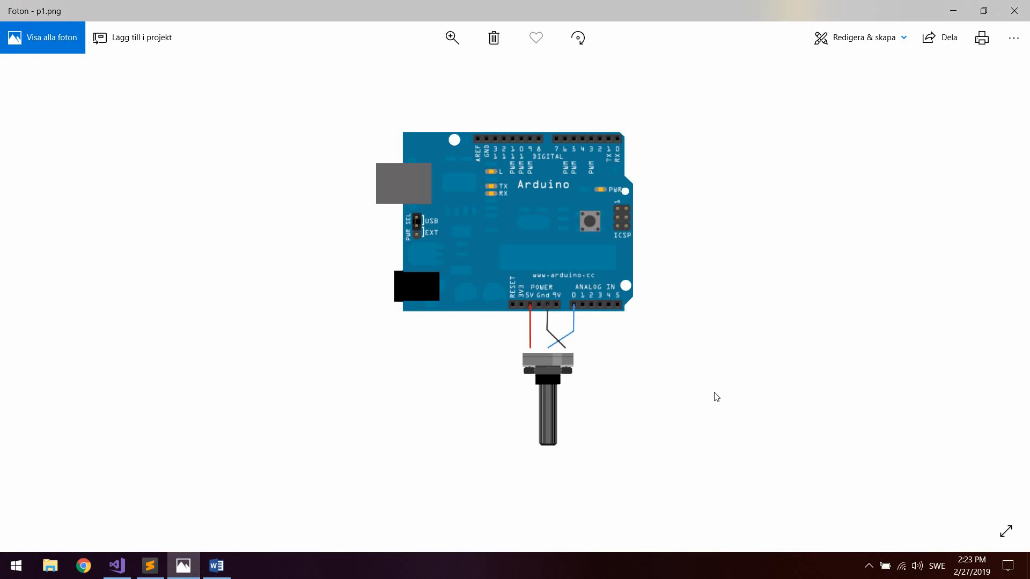
mouse_move(547, 393)
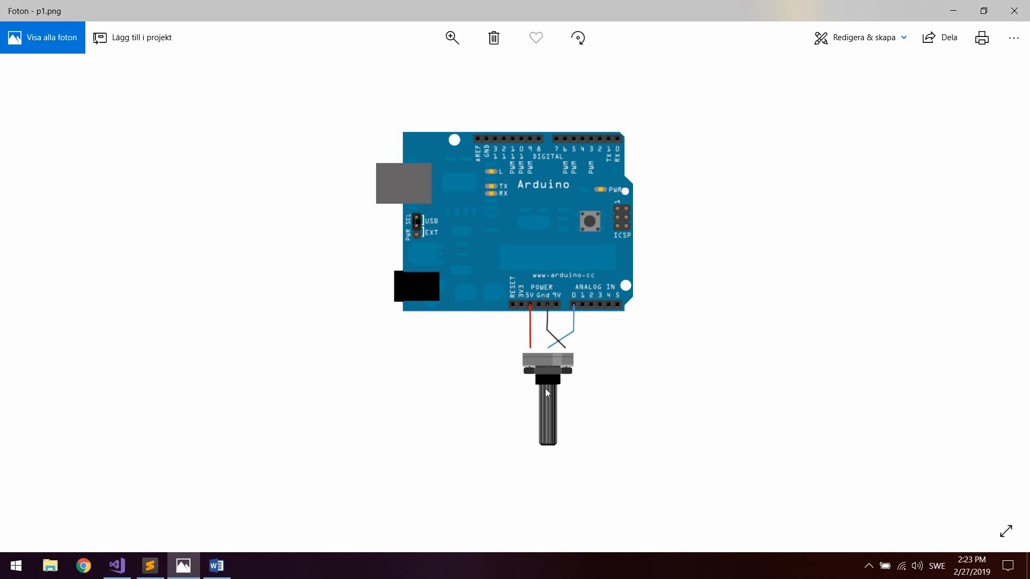
mouse_move(575, 392)
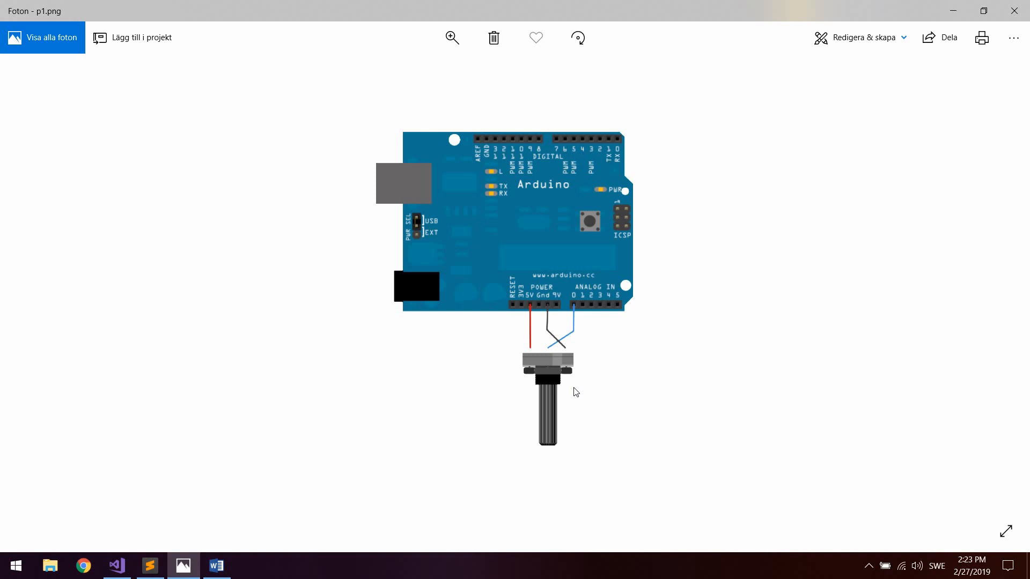
mouse_move(538, 356)
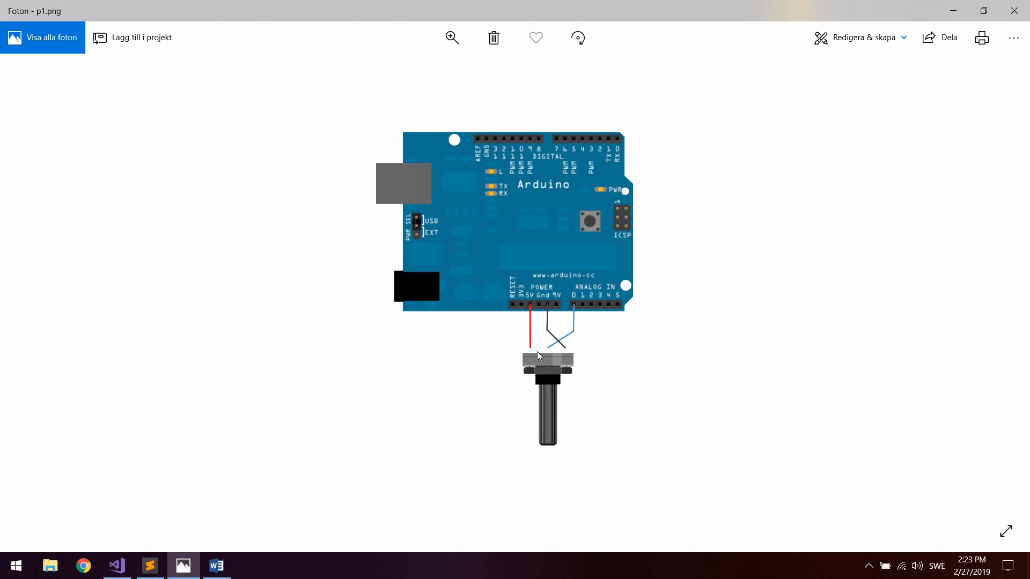
mouse_move(533, 310)
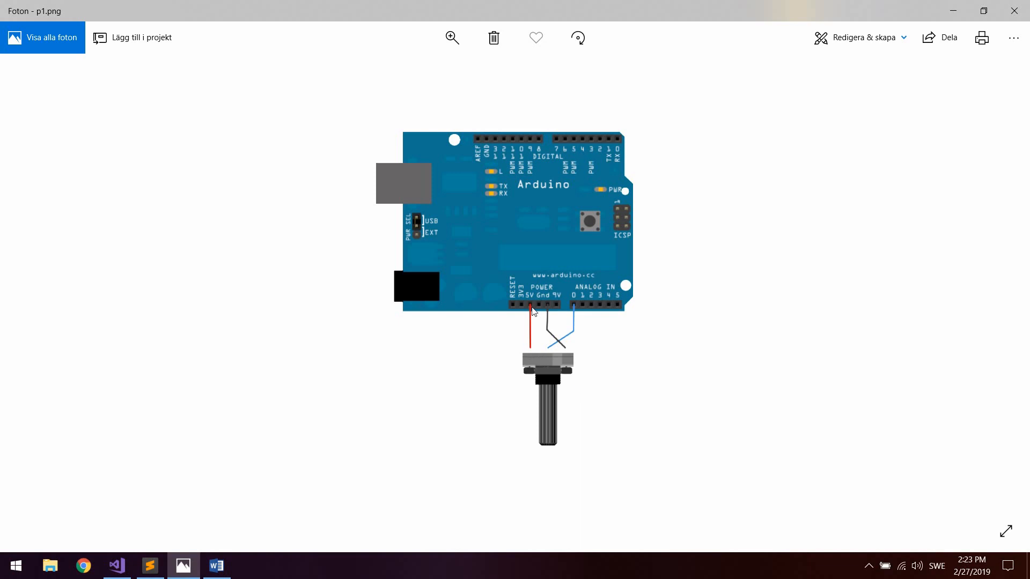
mouse_move(568, 349)
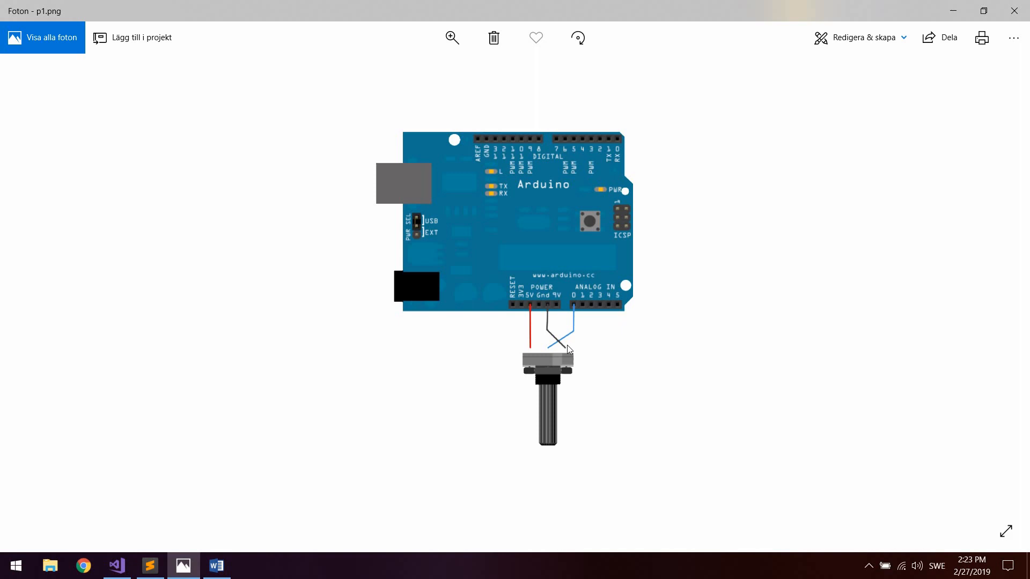
mouse_move(573, 328)
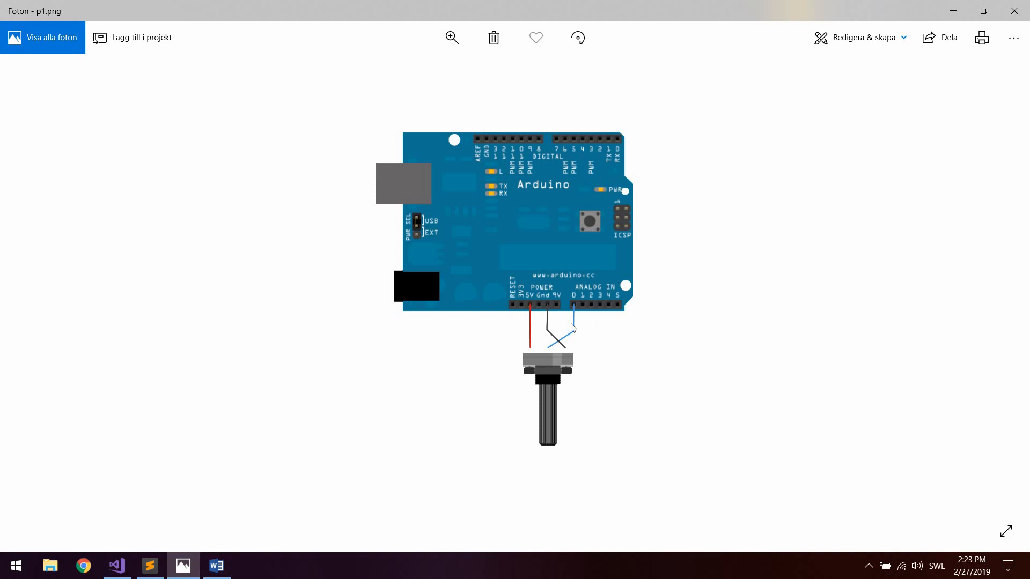
mouse_move(577, 302)
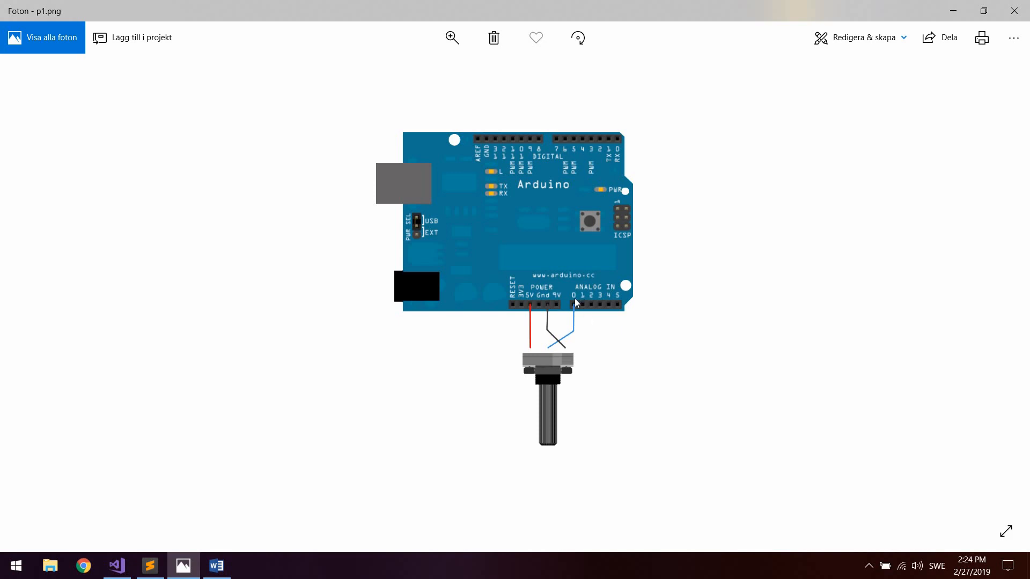
mouse_move(589, 312)
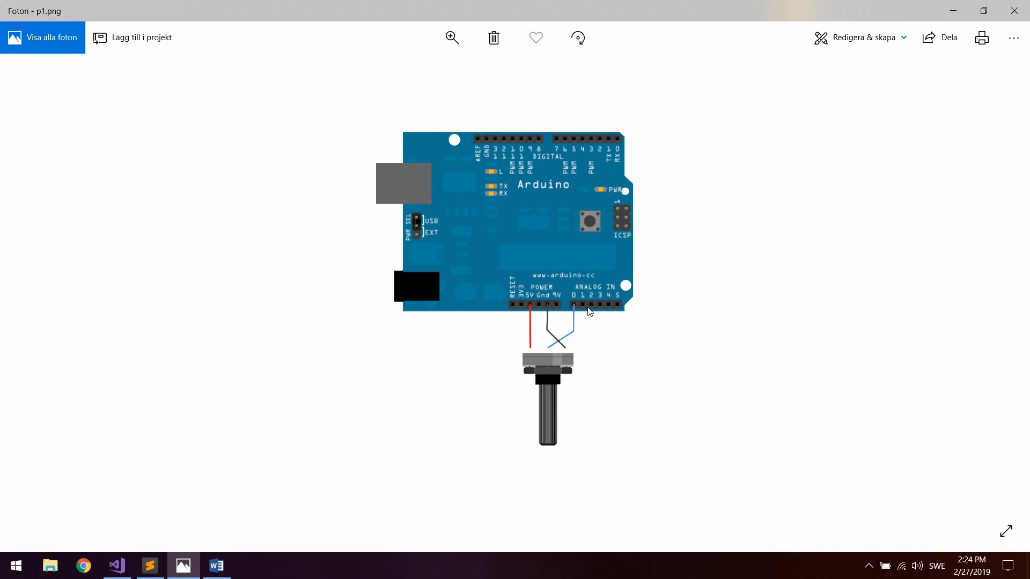
mouse_move(137, 559)
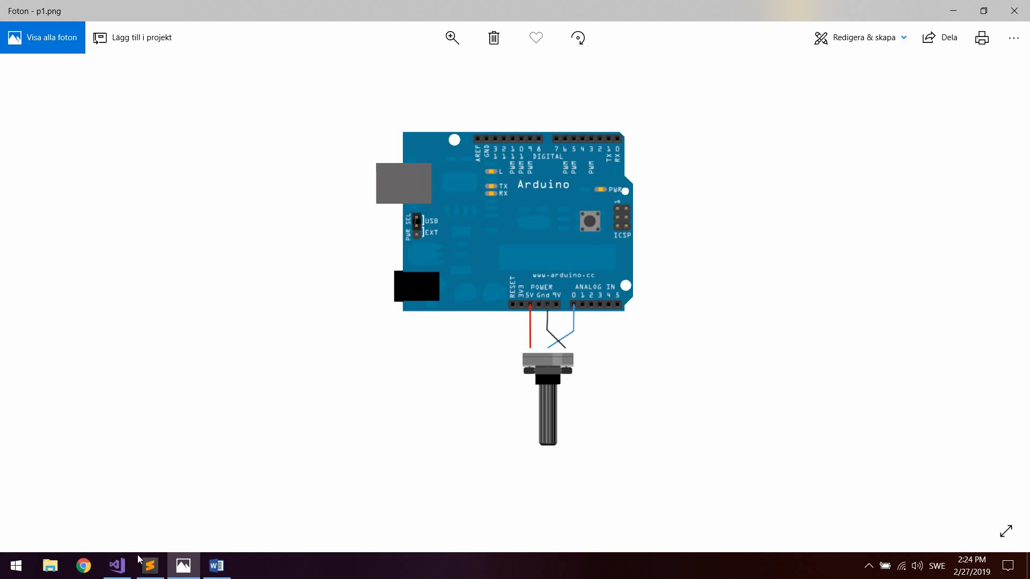
Declare 'int potentiometerPin = A0;' at the top of the sketch
click(116, 565)
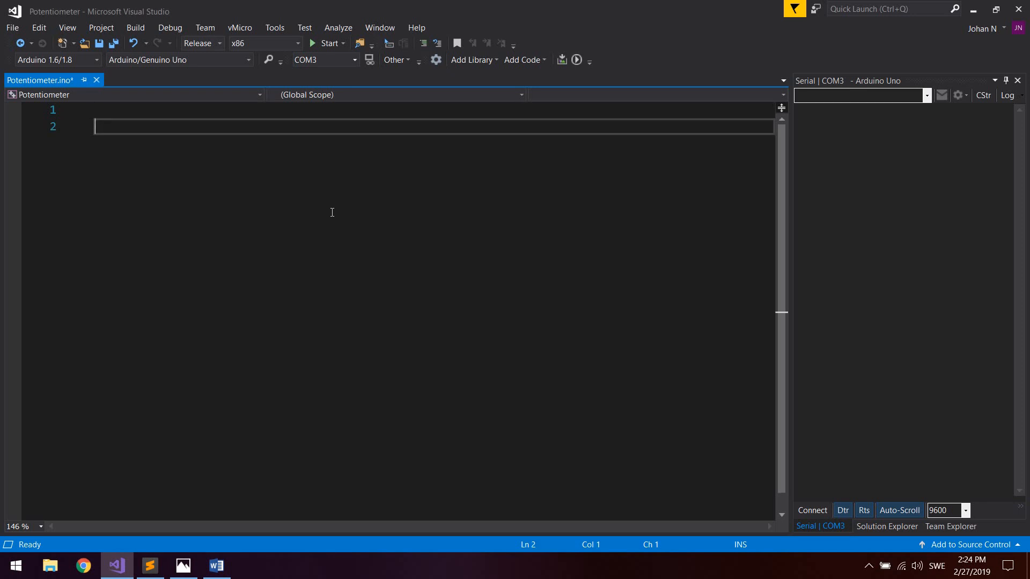
text(int)
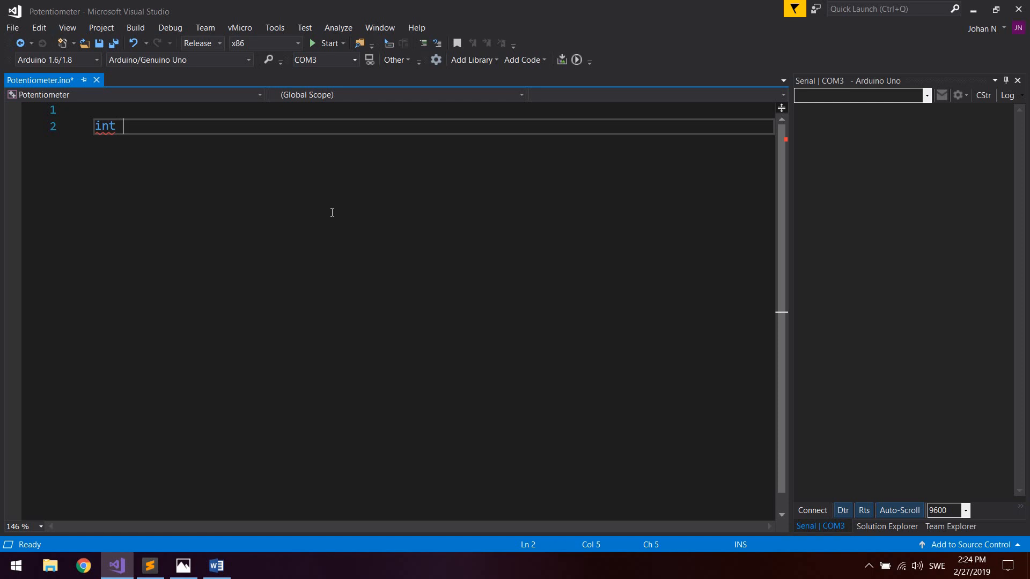
text(potenti)
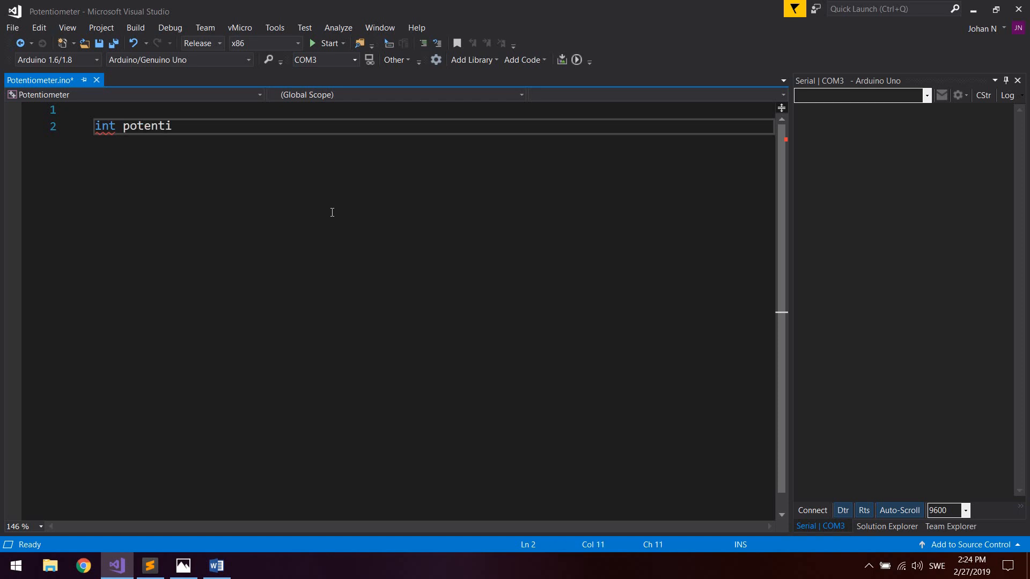
text(ometerPin =)
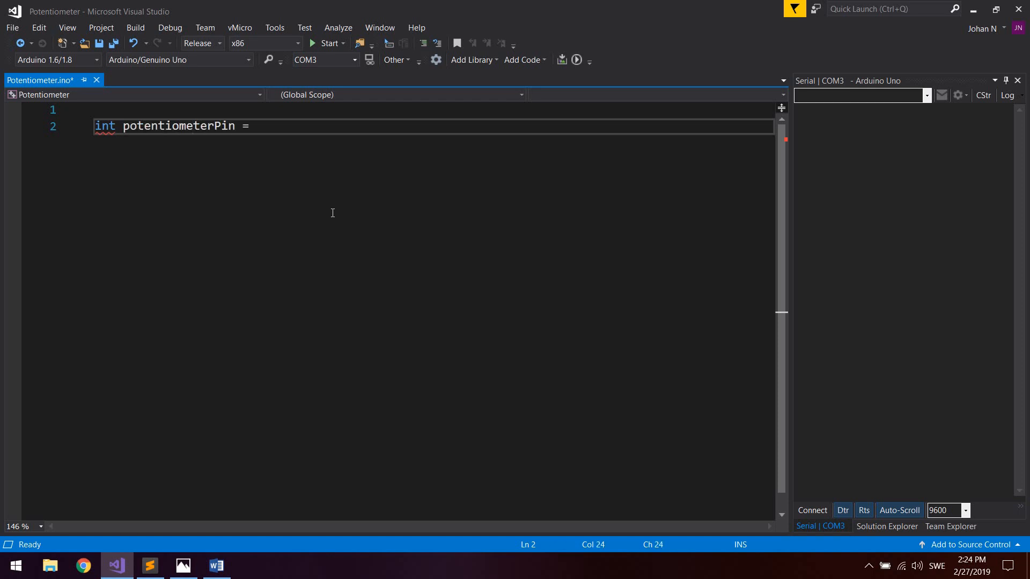
text(A0;)
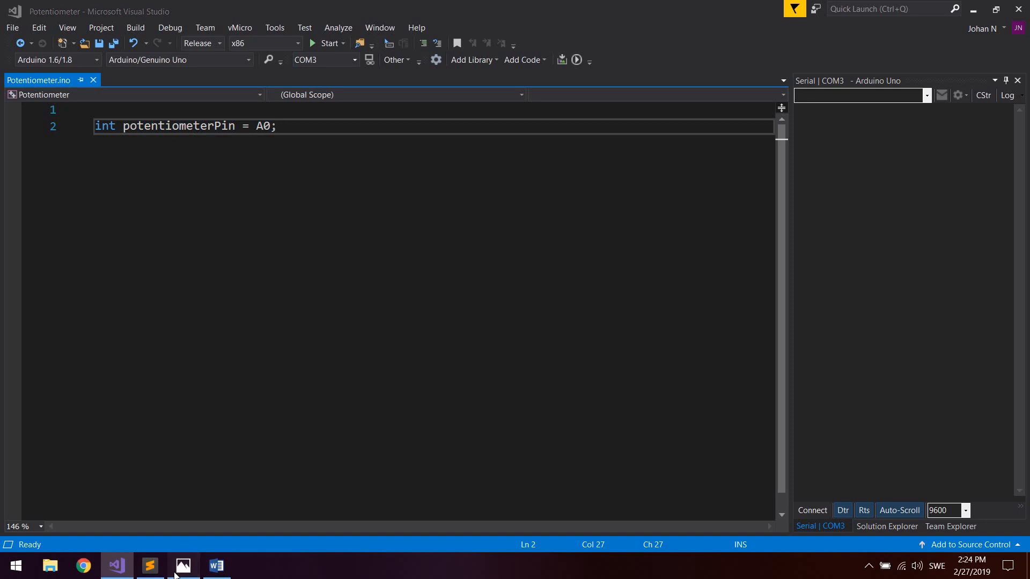
click(183, 565)
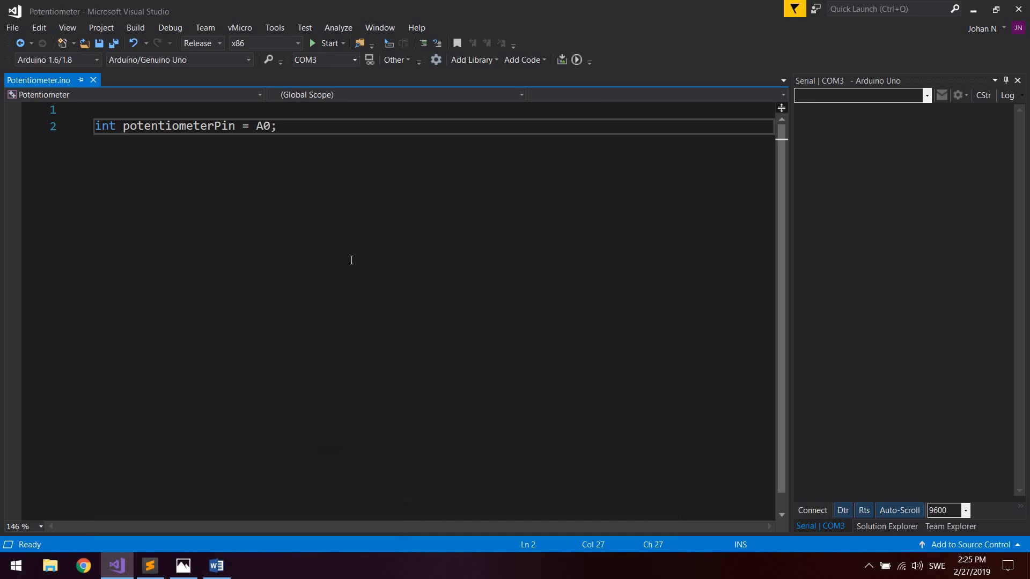
Add 'int val = 0;' on the next line, removing the stray letter
text(int)
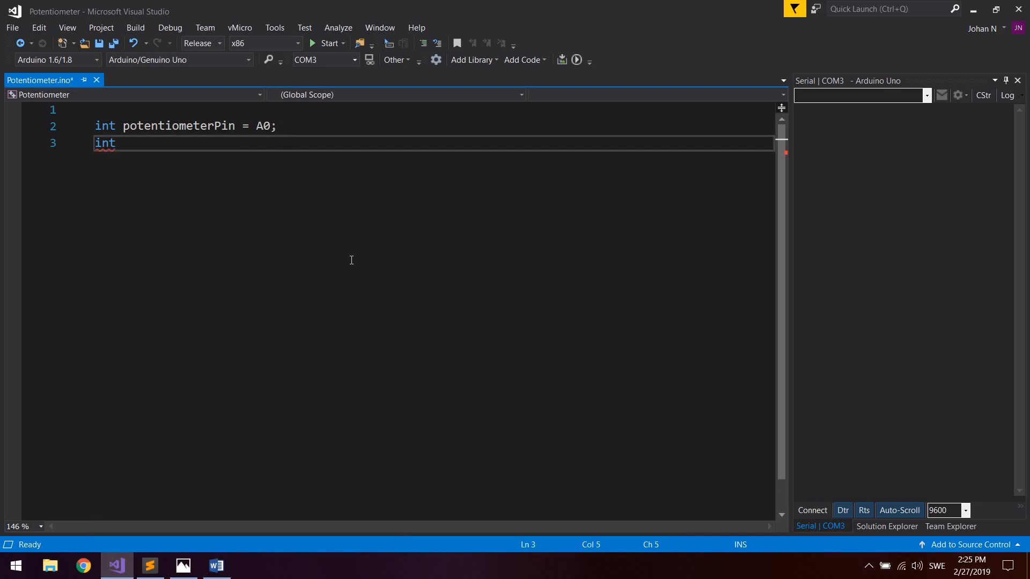
text(val =)
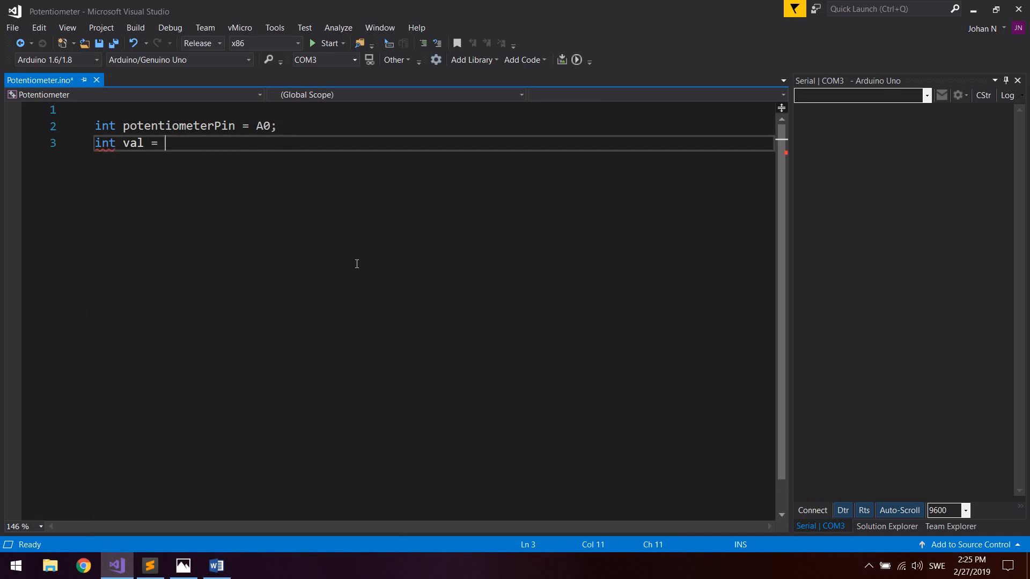
text(0M;)
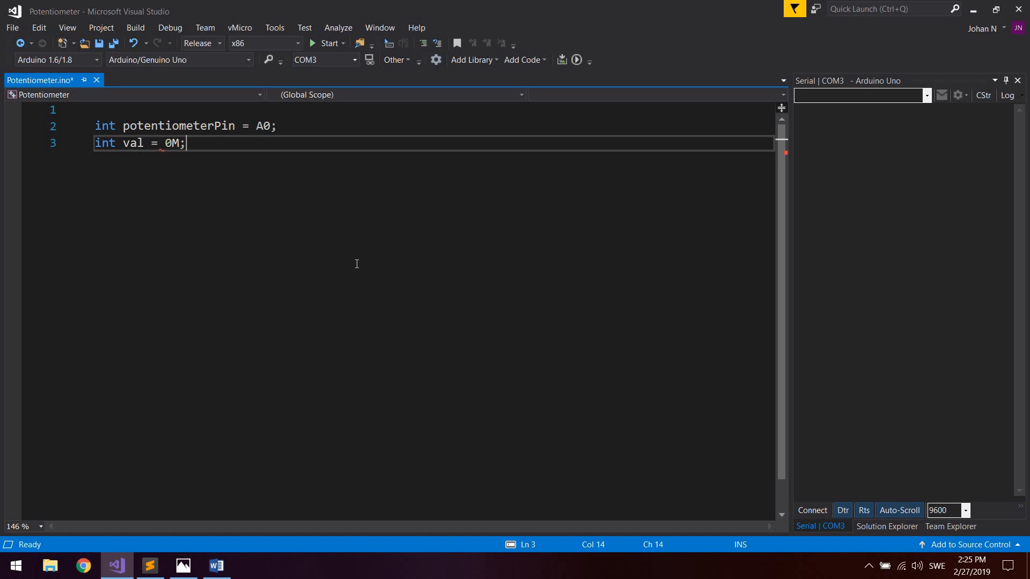
key(Backspace)
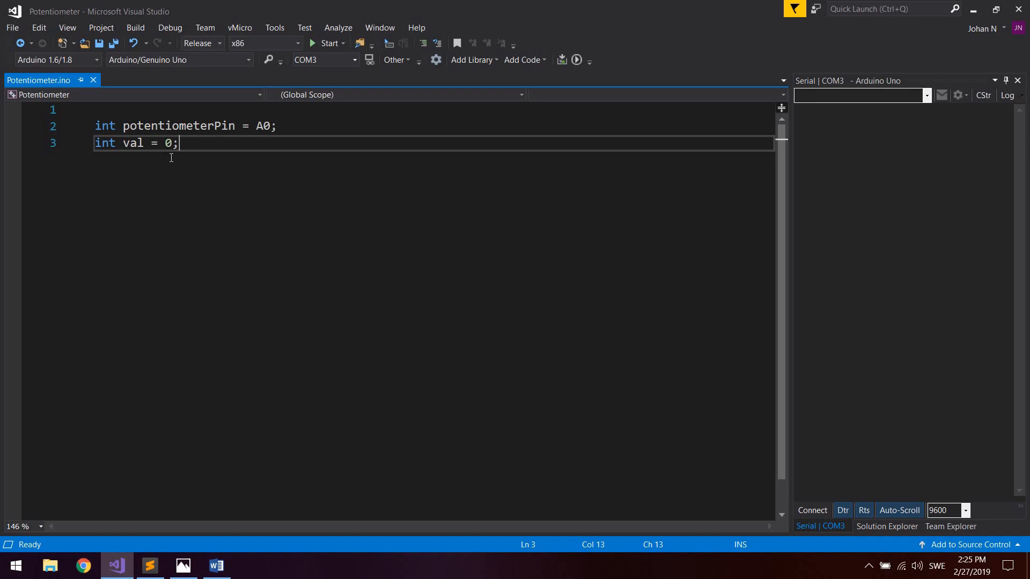
double_click(178, 125)
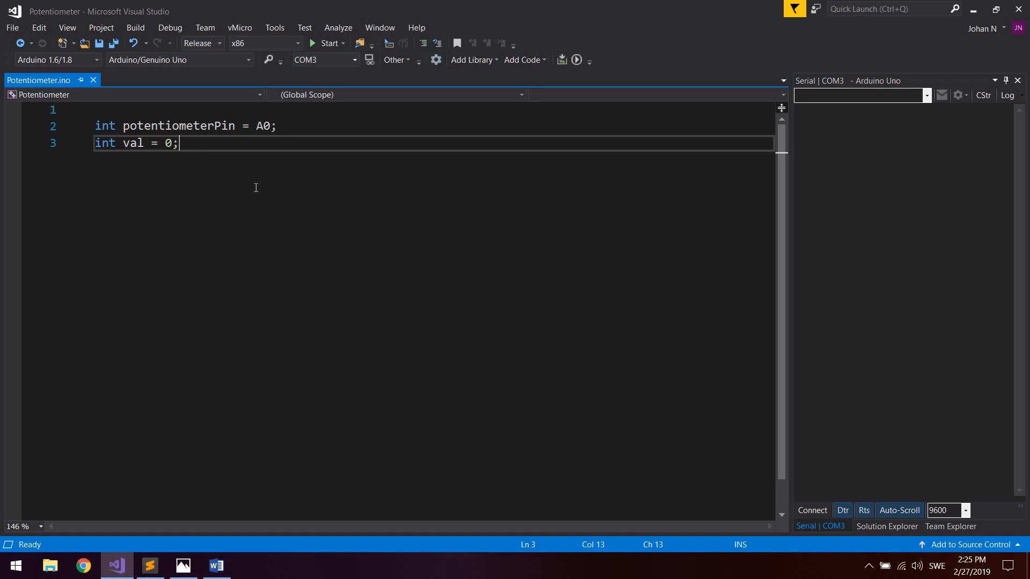
Write 'void setup() { Serial.begin(9600); }' below the declarations and save
text(v)
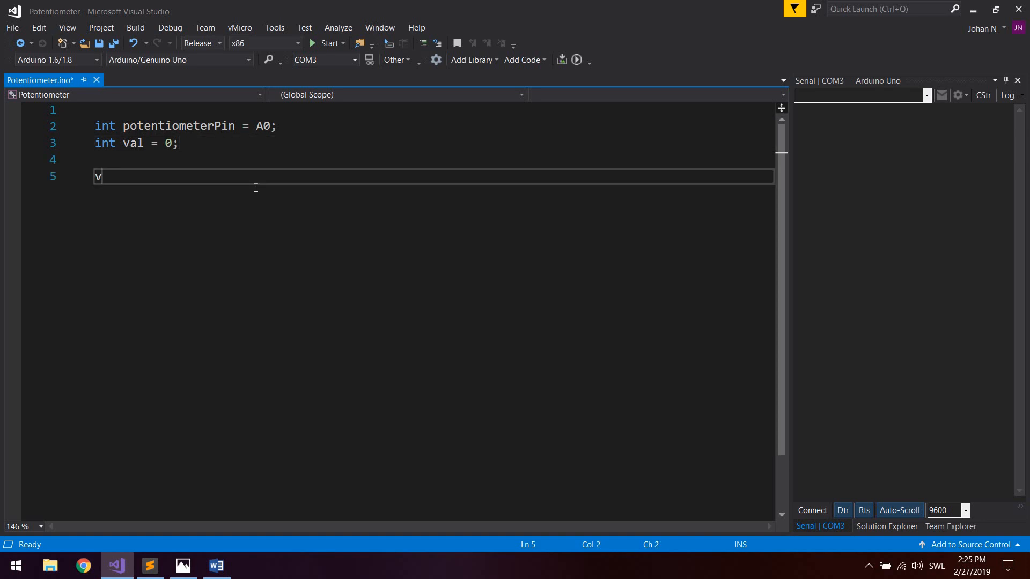
text(oid setup())
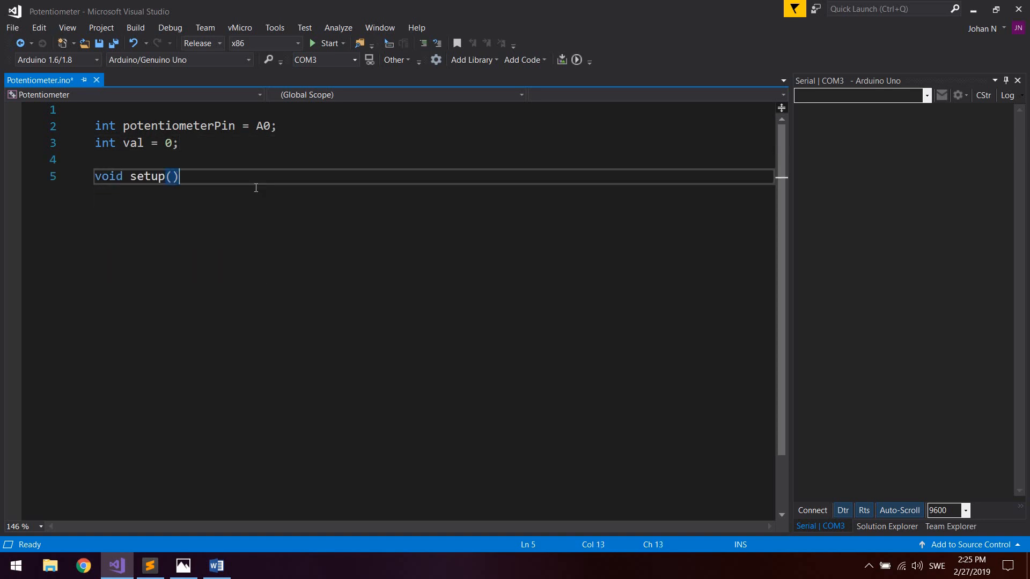
text({})
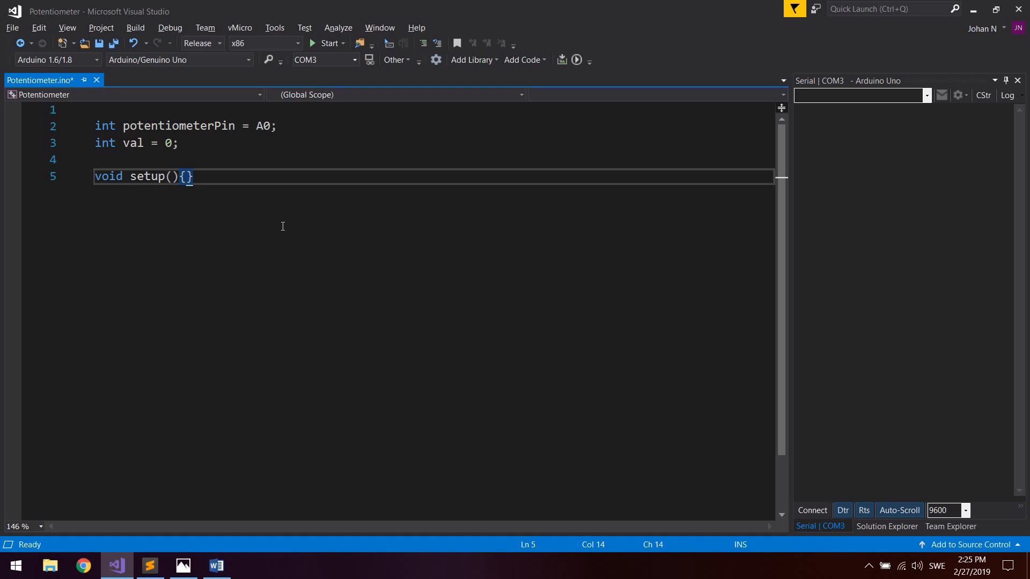
key(Enter)
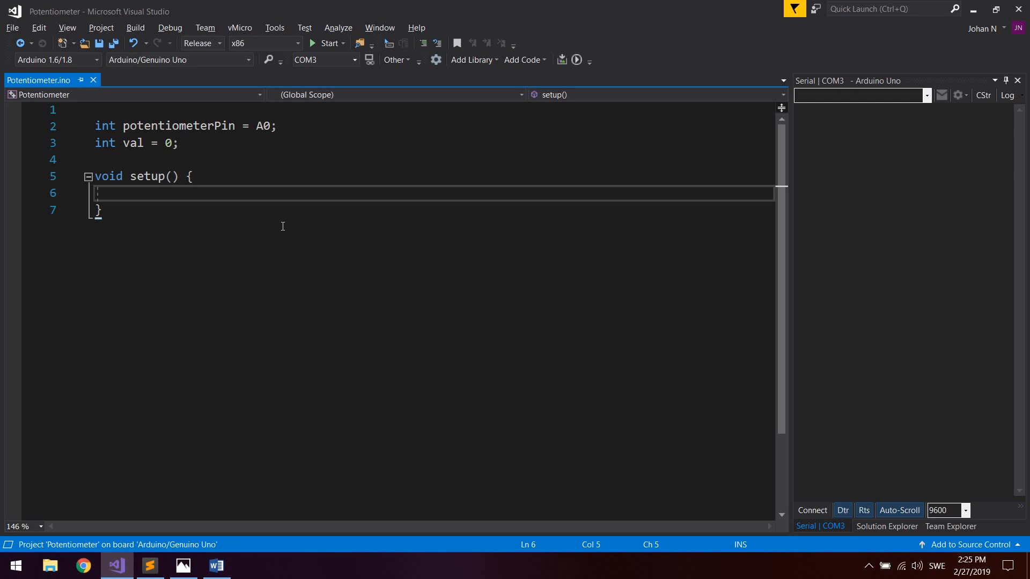
key(enter)
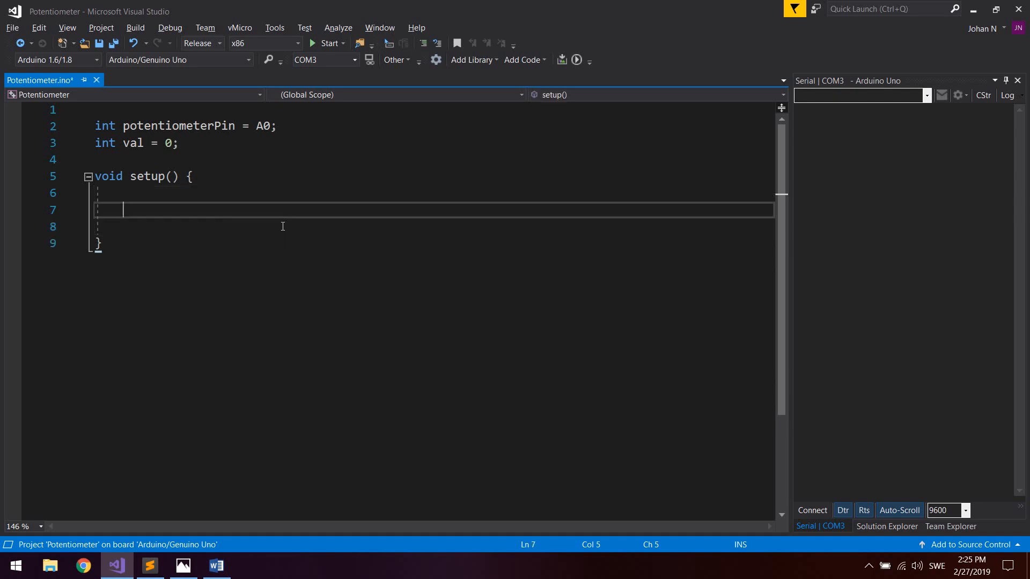
text(Serial.begin()
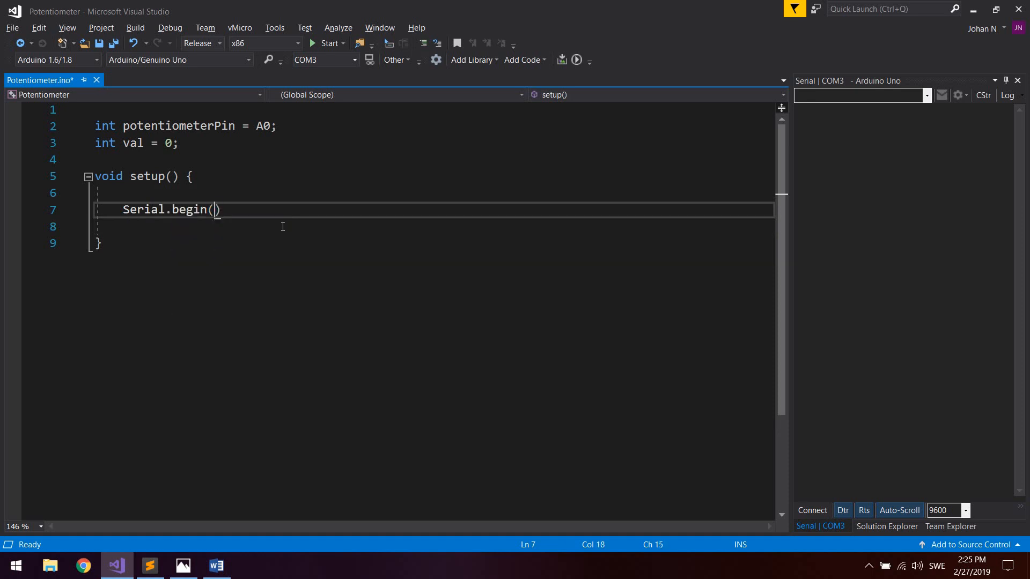
text(;)
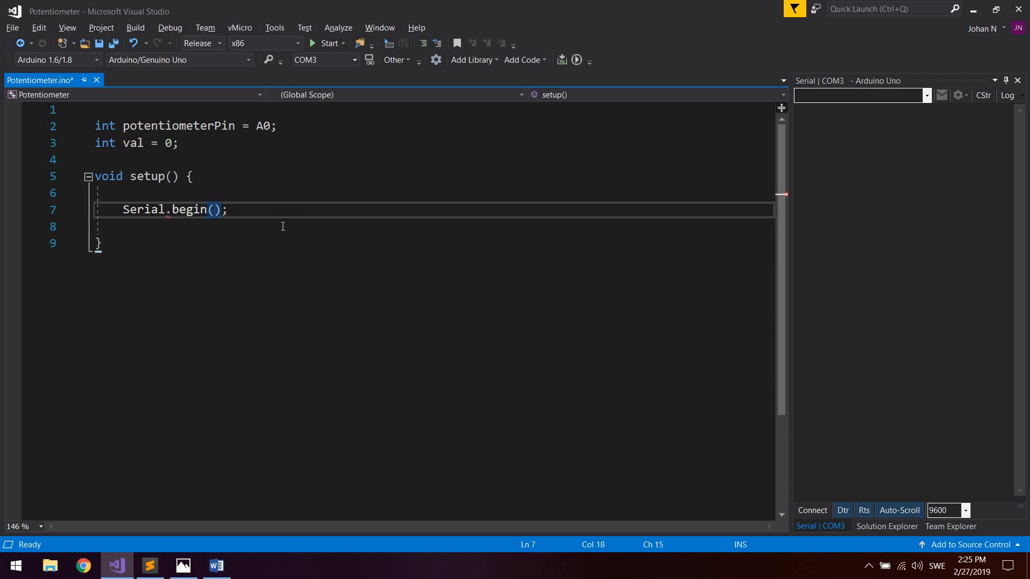
text(9600)
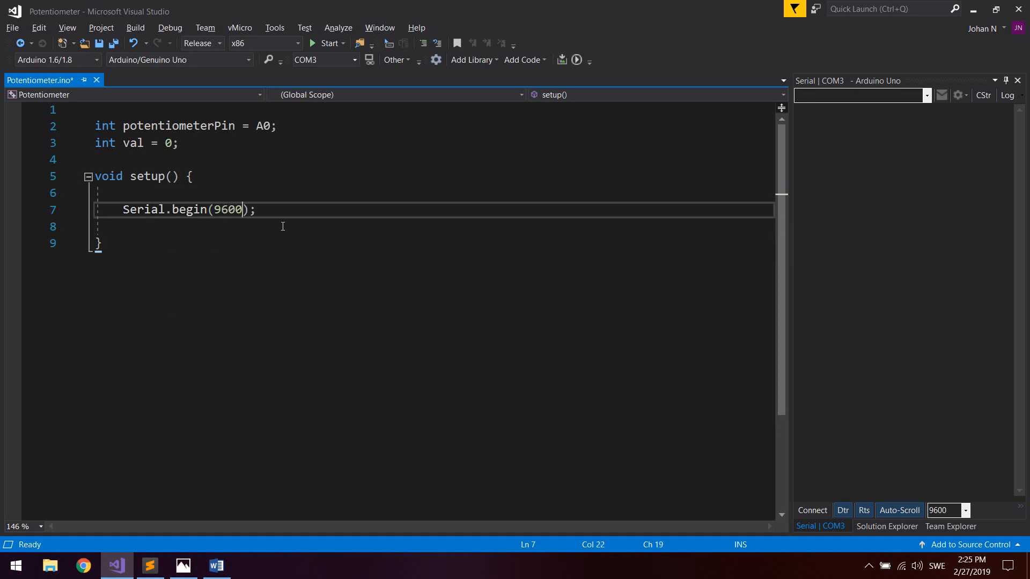
key(ctrl+s)
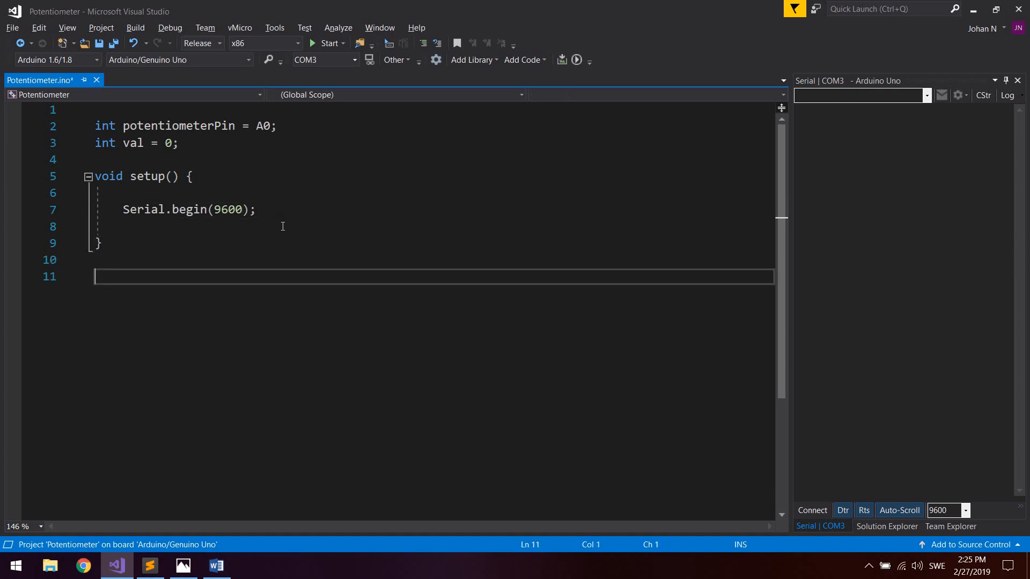
Write 'void loop()' with 'val = analogRead(potentiometerPin);' and begin a comment above it
text(void loop()
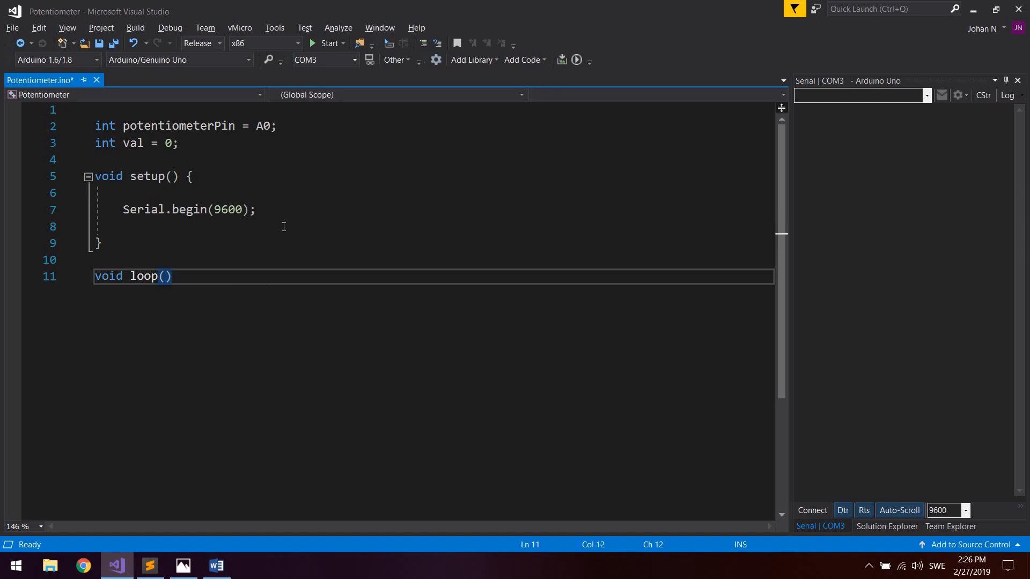
text({)
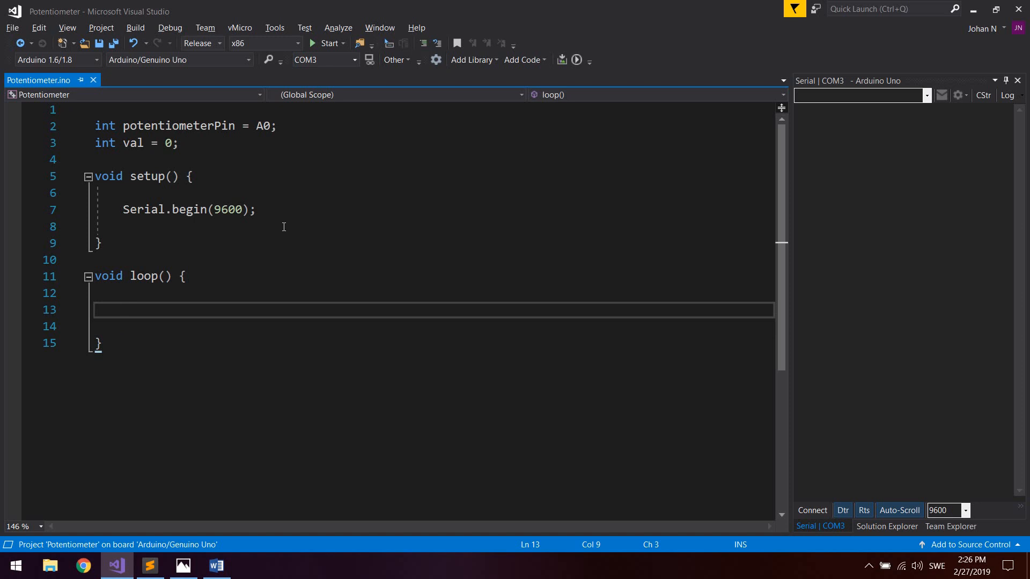
text(val =)
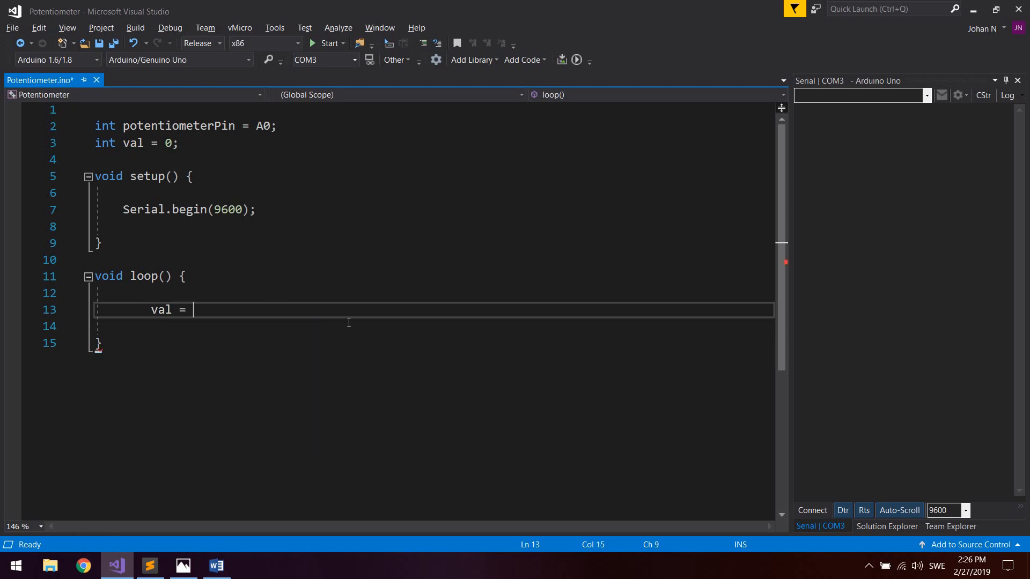
text(analogRead();)
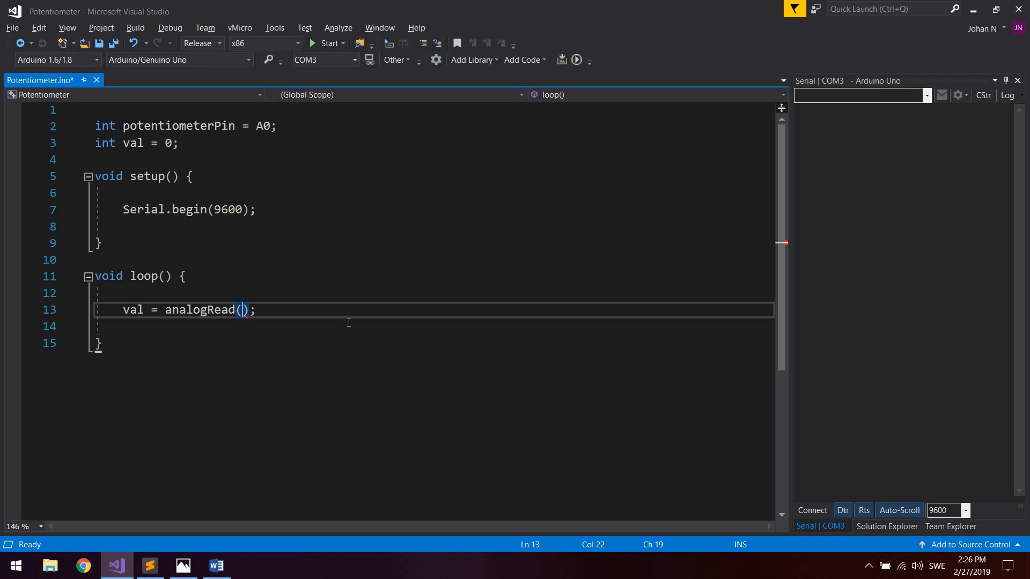
text(potenti)
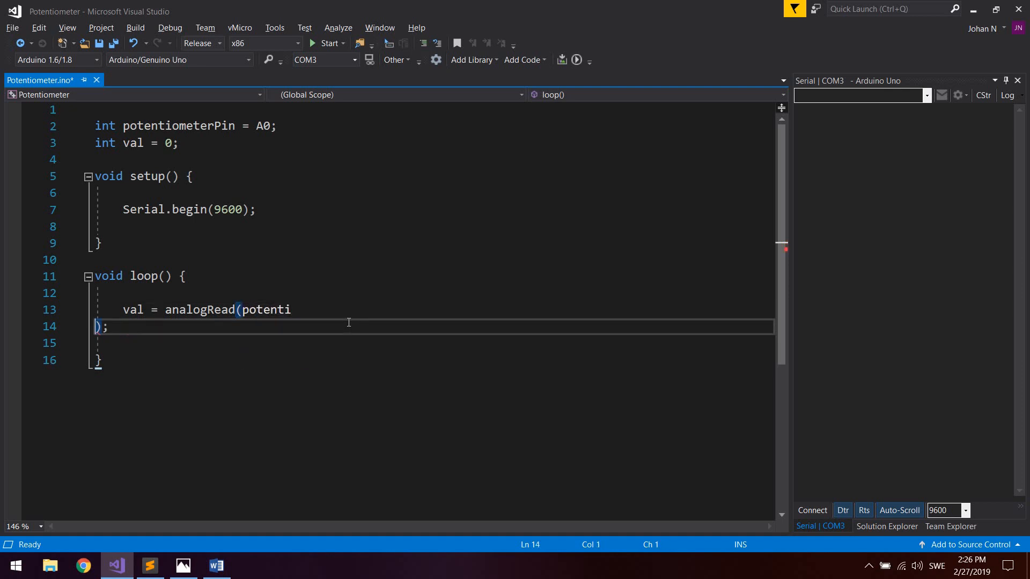
text(meterP);)
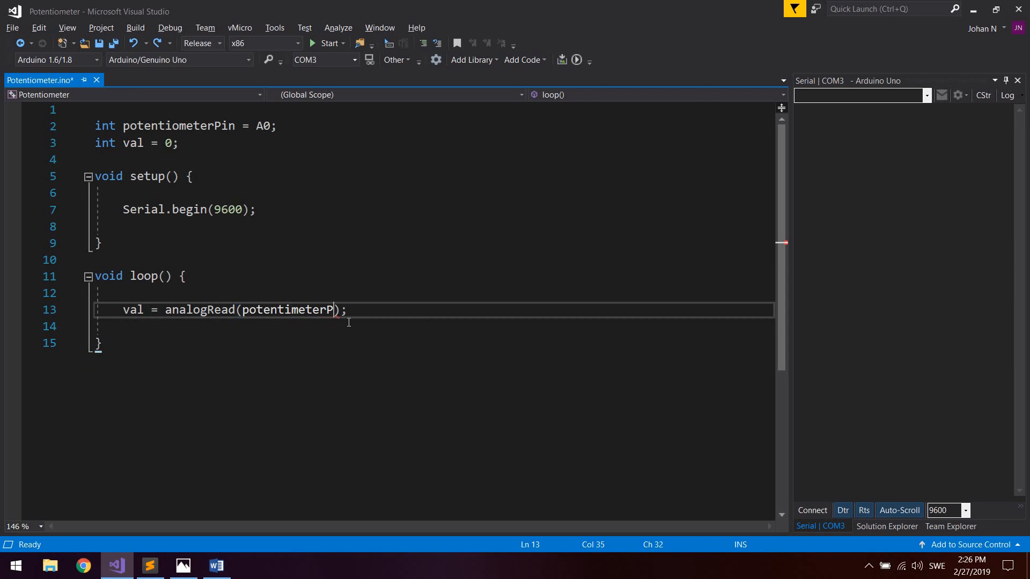
text(in)
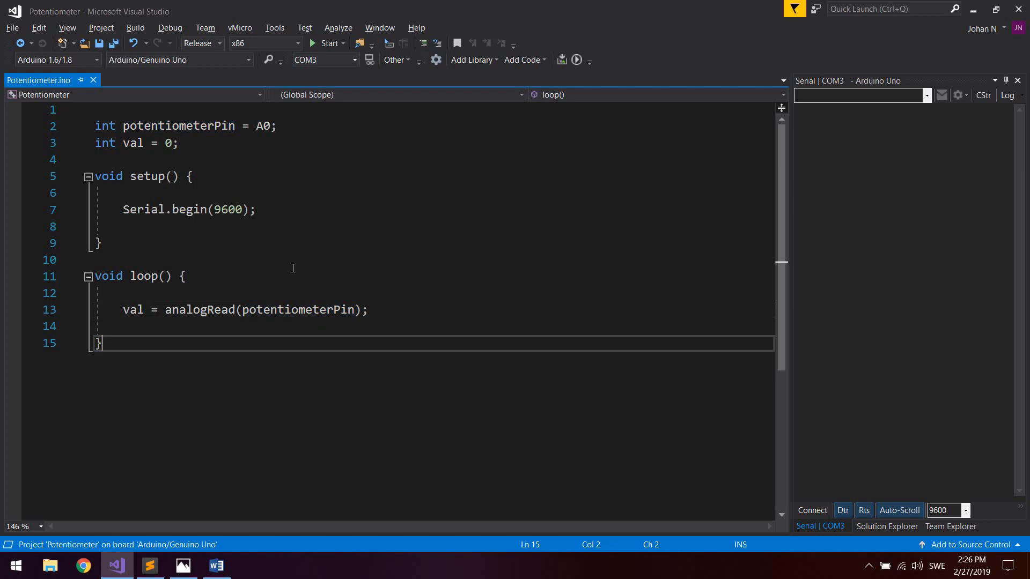
double_click(297, 309)
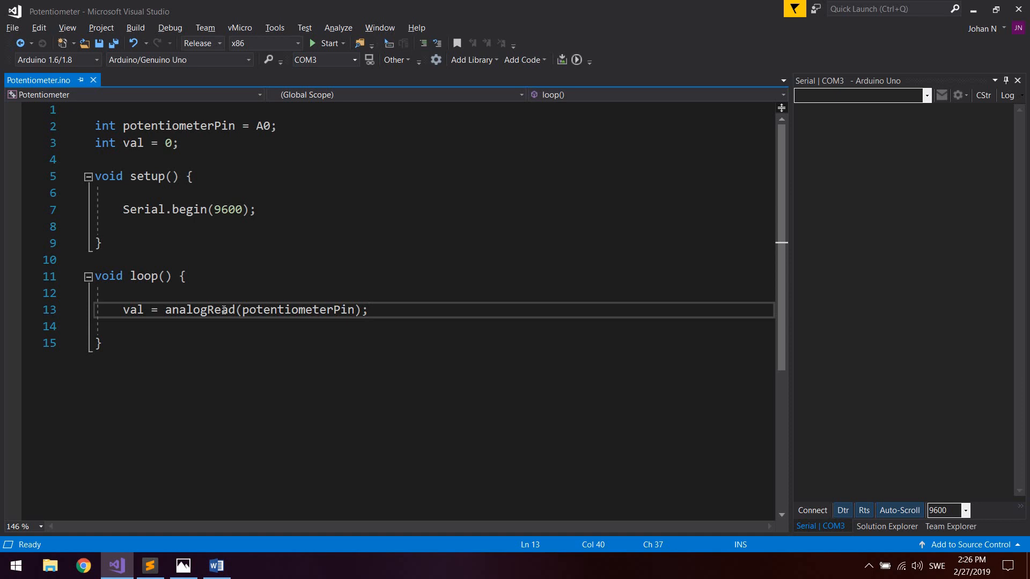
double_click(199, 309)
text(// Map valu)
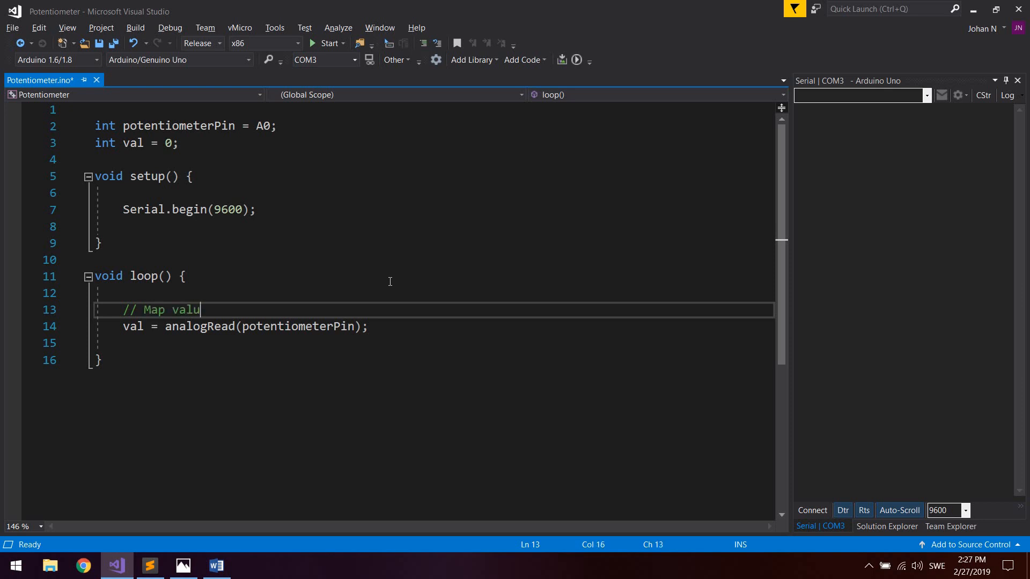
Complete the comment '// Map values to between 0 and 1023'
text(es to between 0 and)
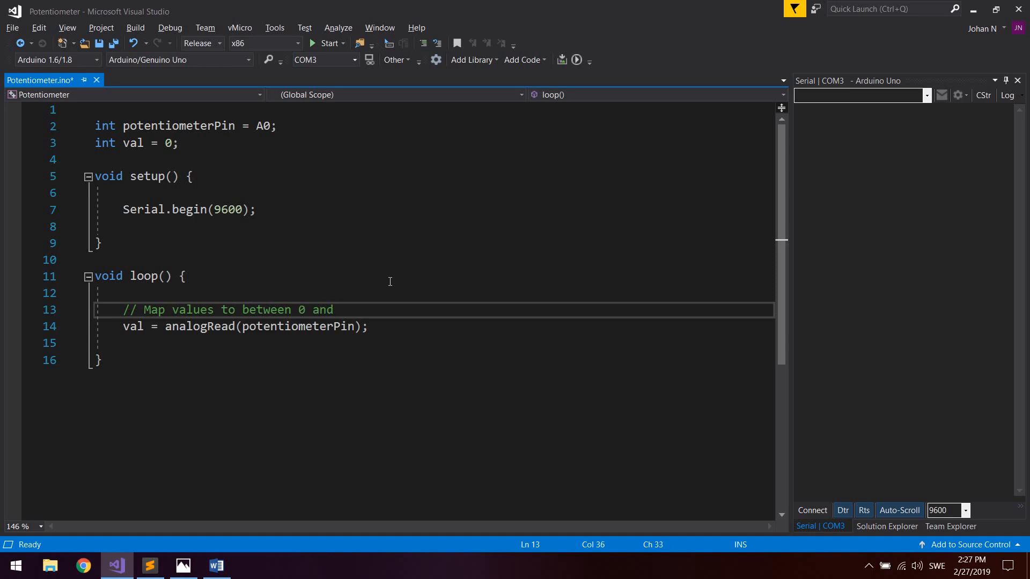
text(1023)
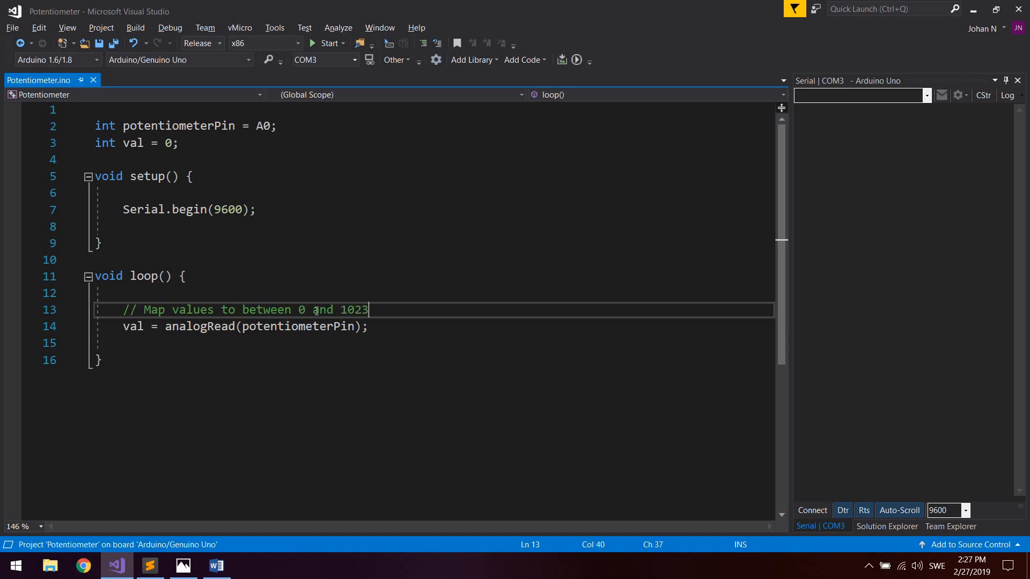
click(302, 309)
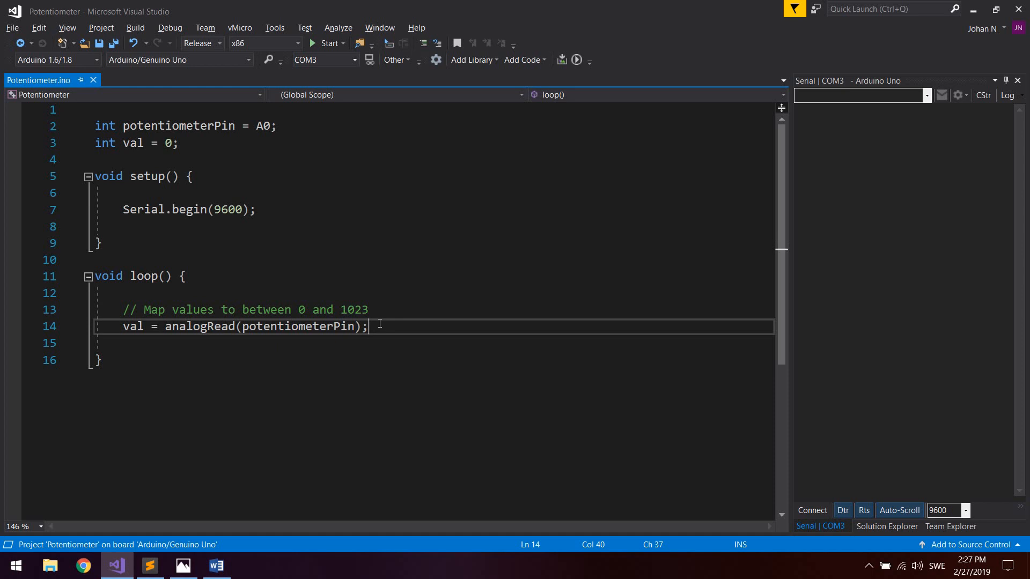
Add 'Serial.println(val);' below the analogRead line using IntelliSense
text(Serial)
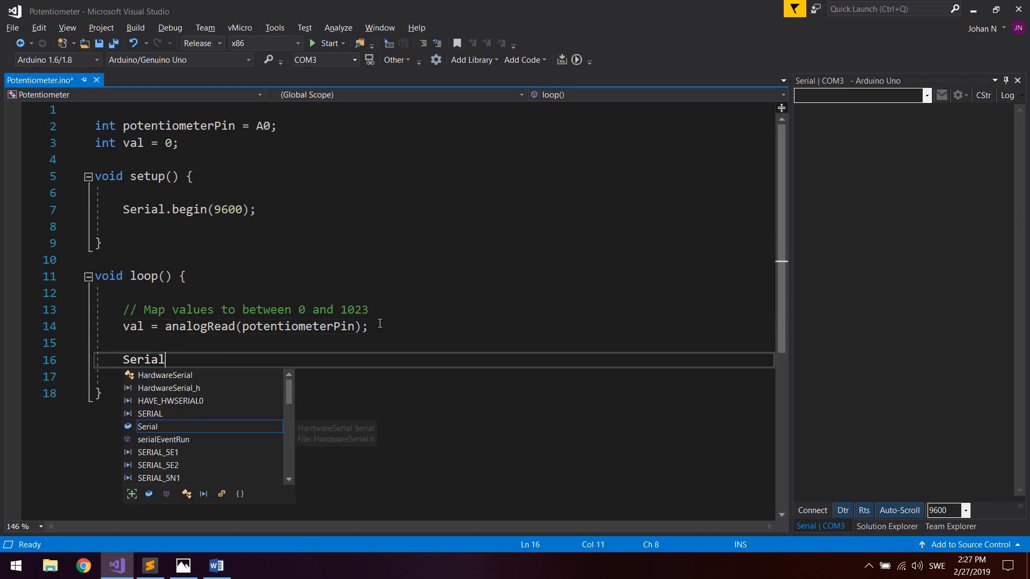
text(.p)
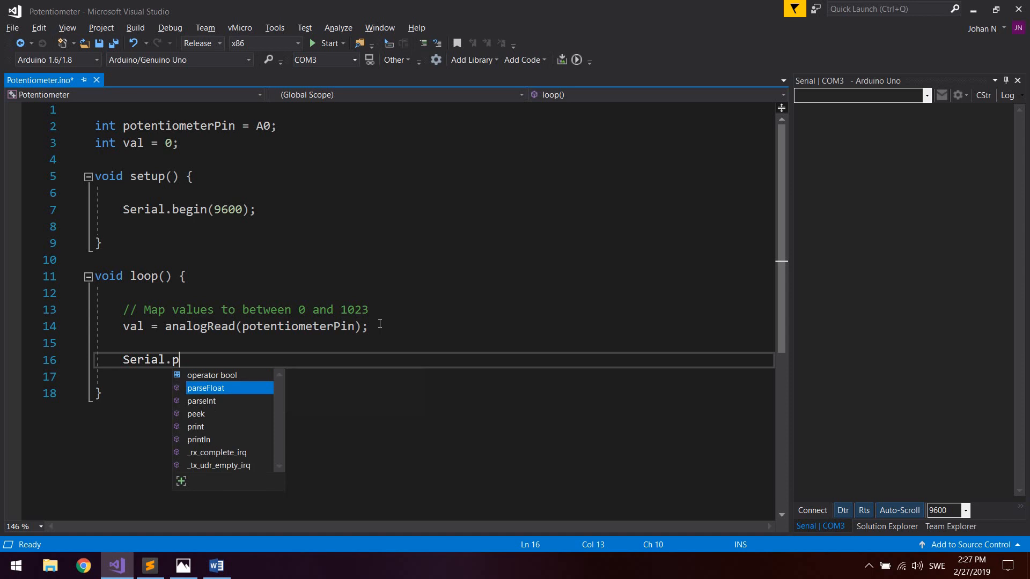
text(rintln();)
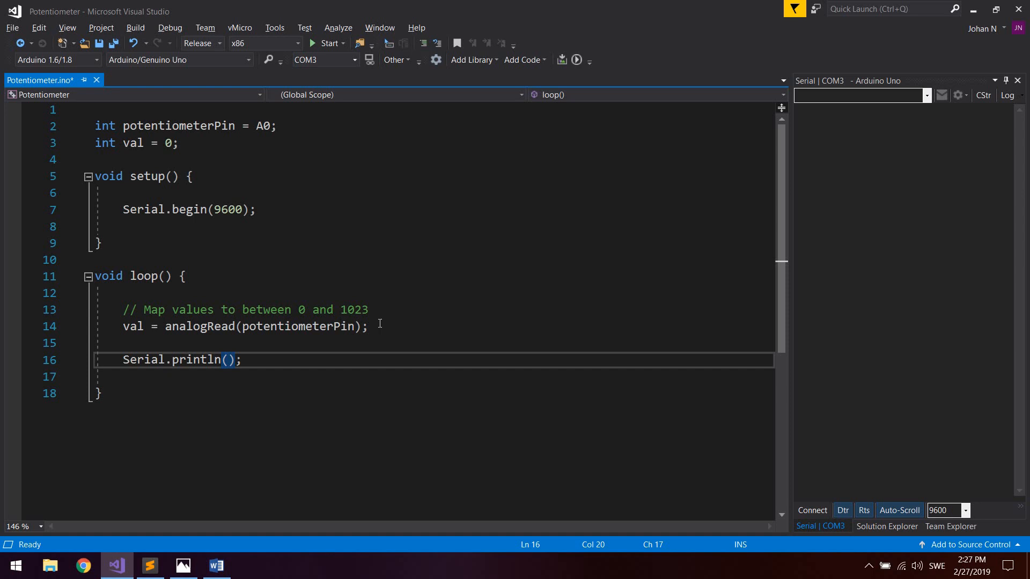
click(227, 360)
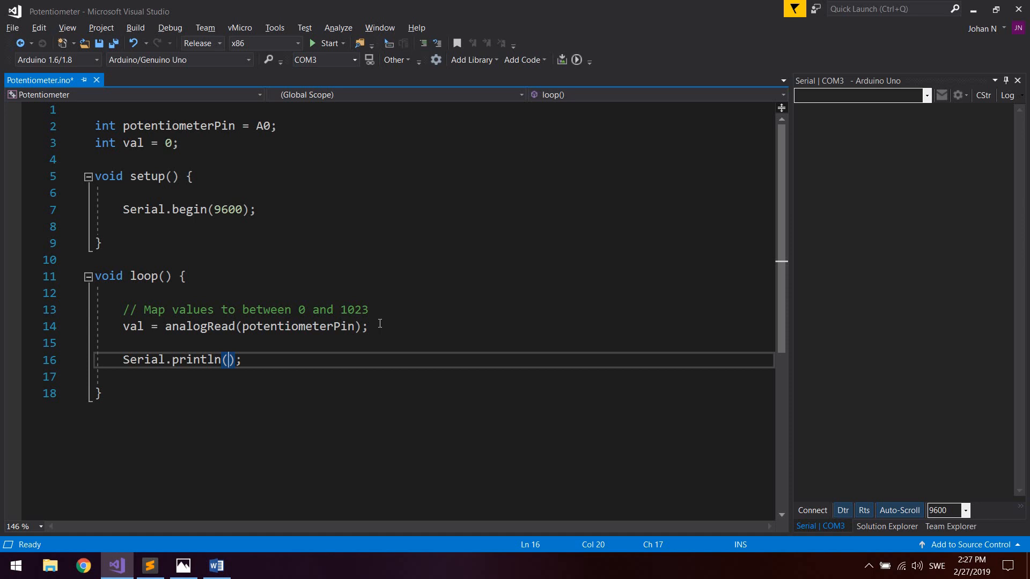
text(val)
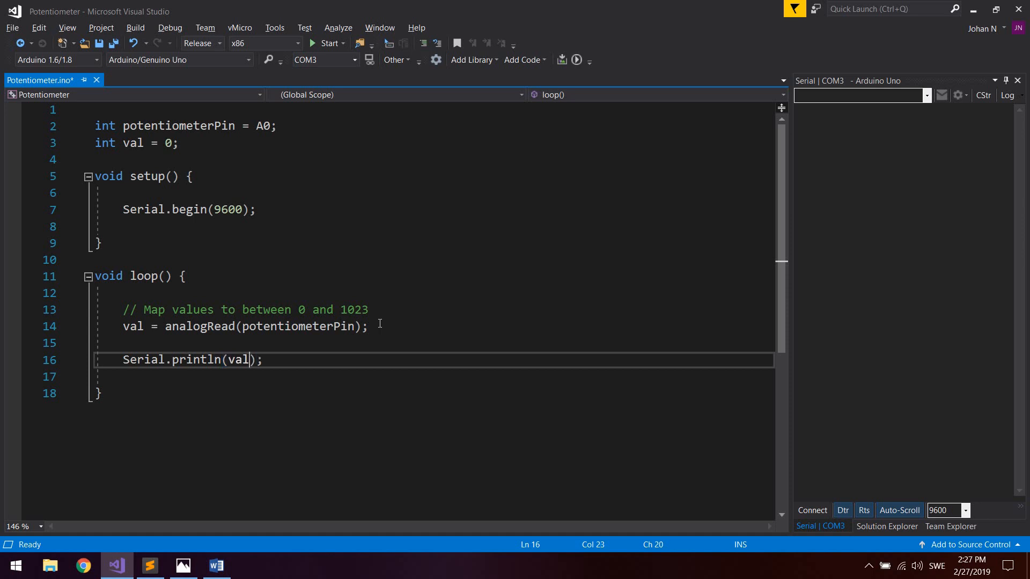
double_click(238, 359)
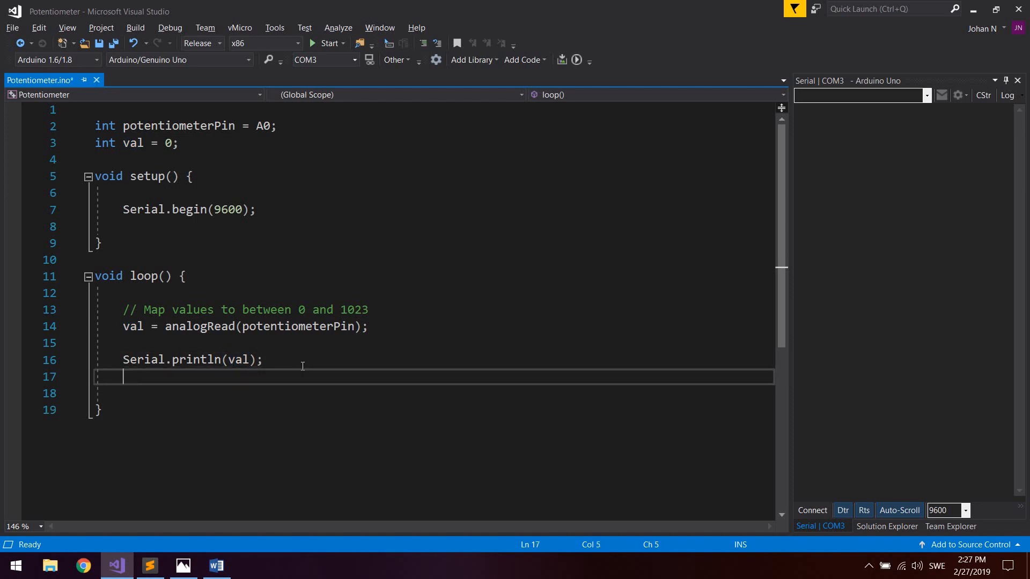
text(delay();)
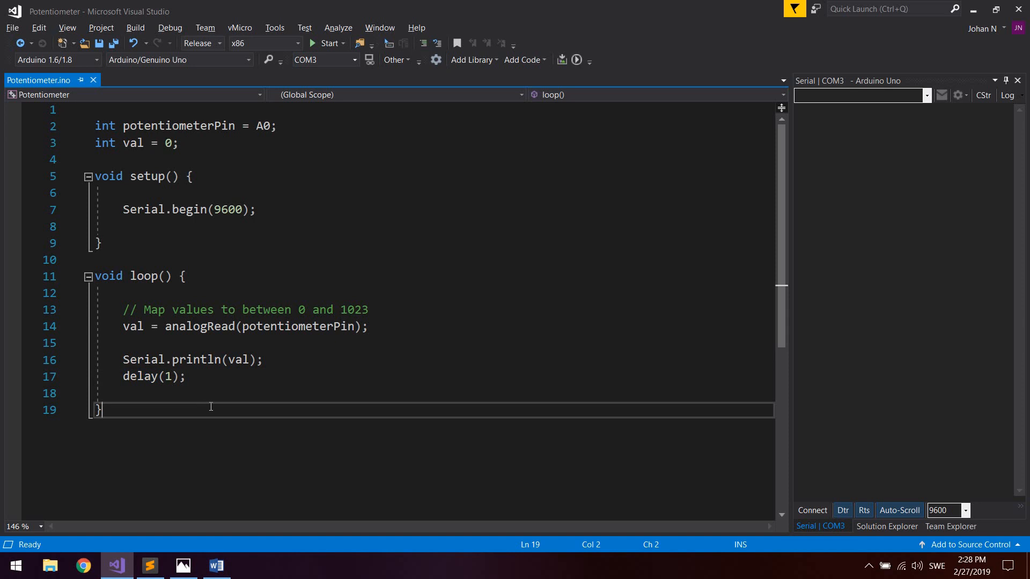
click(169, 376)
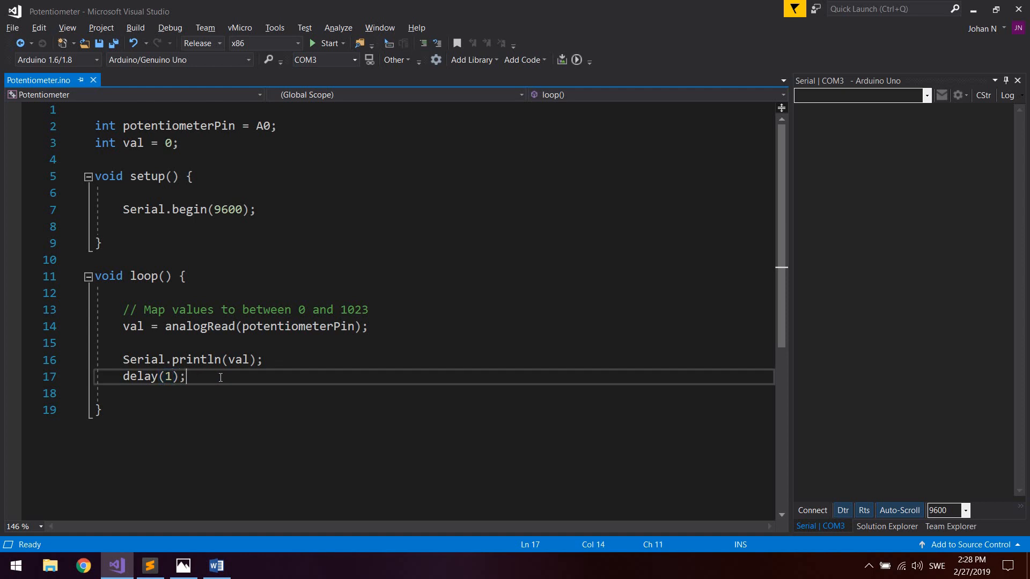
double_click(140, 377)
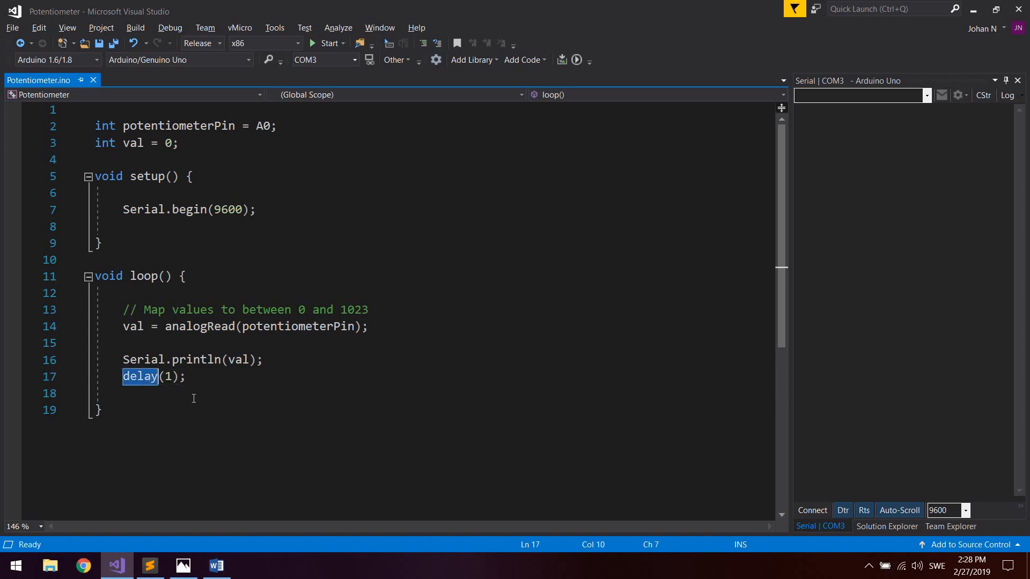
mouse_move(366, 450)
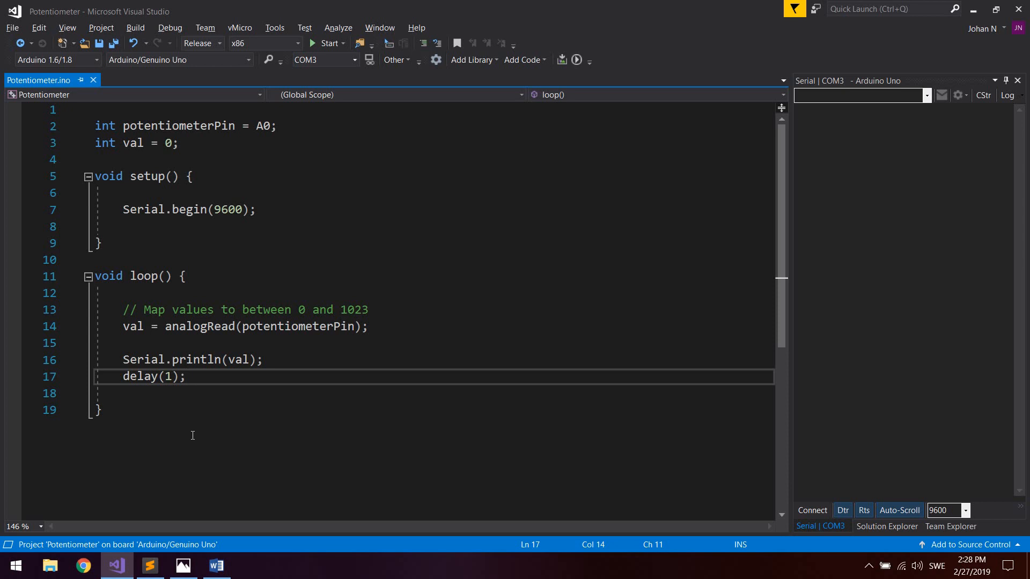
Run vMicro Build & Upload to send the Potentiometer sketch to the Arduino Uno
click(187, 377)
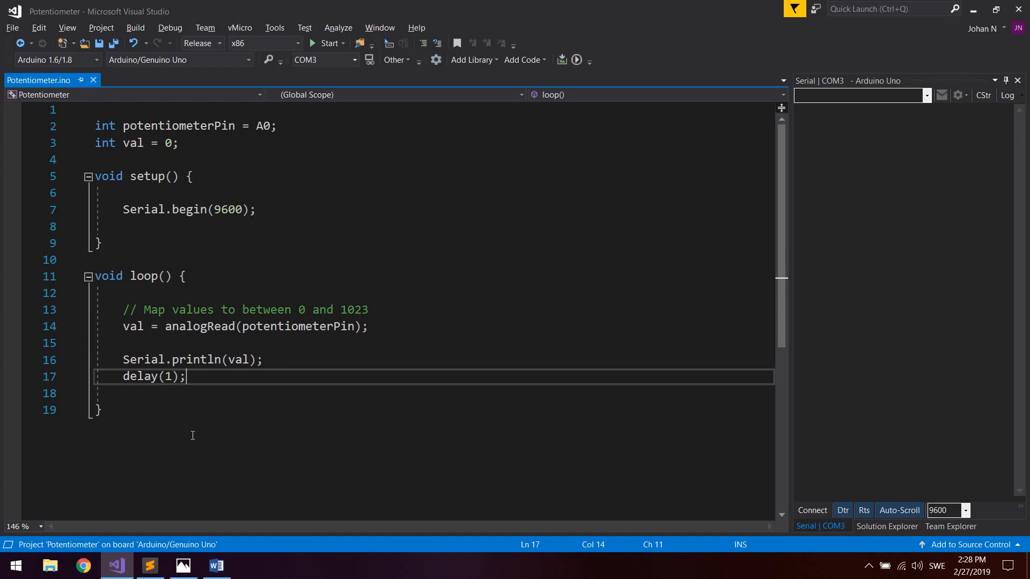
mouse_move(435, 215)
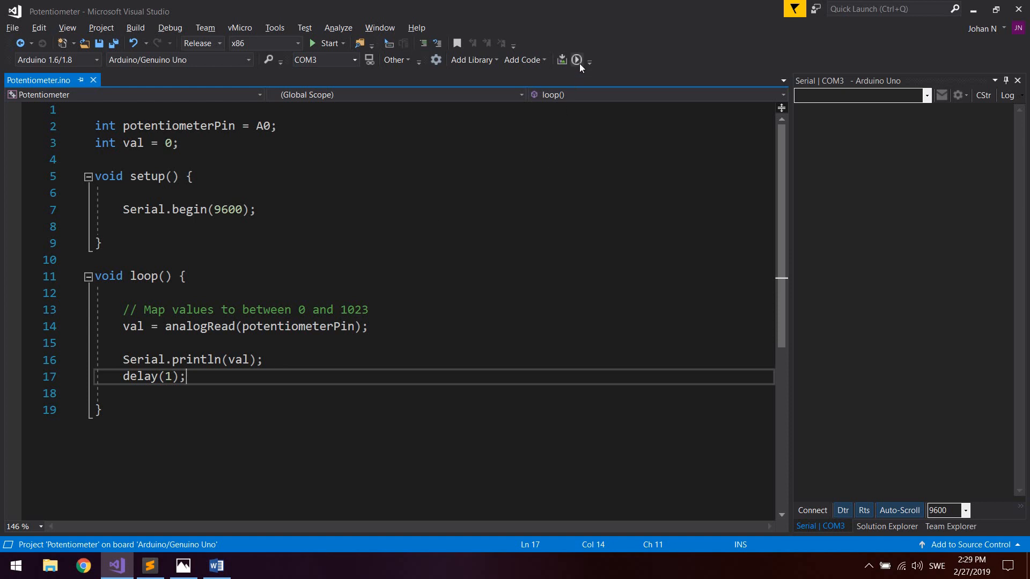
click(561, 60)
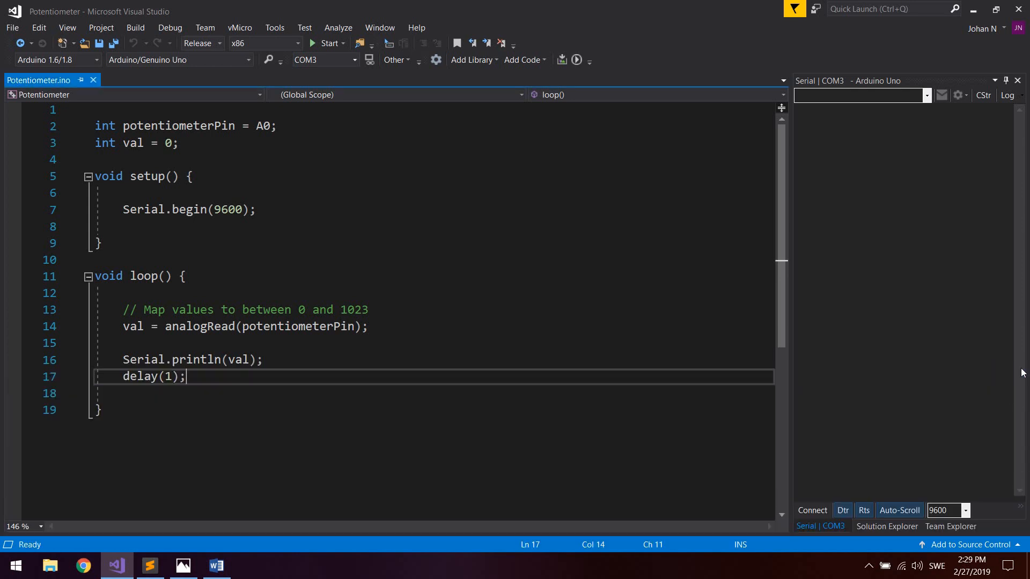
Connect the COM3 serial monitor, watch readings go from 0 to 1023, then disconnect
click(811, 511)
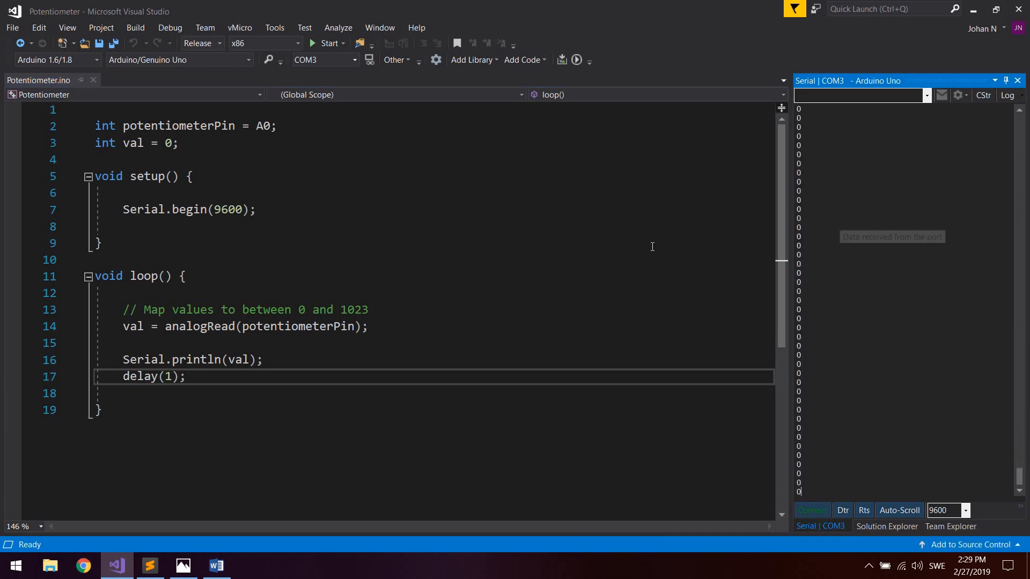
mouse_move(983, 328)
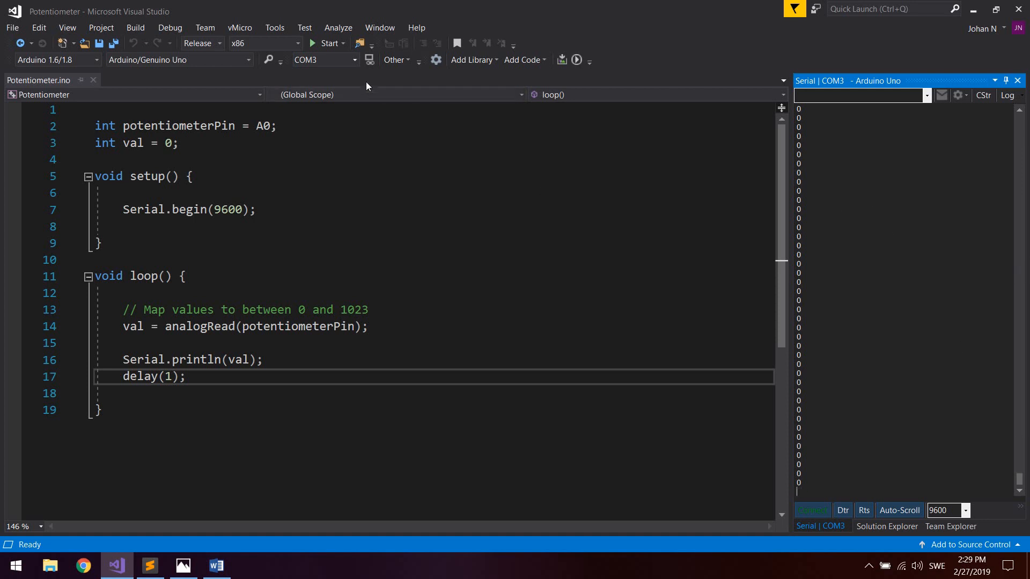
mouse_move(369, 60)
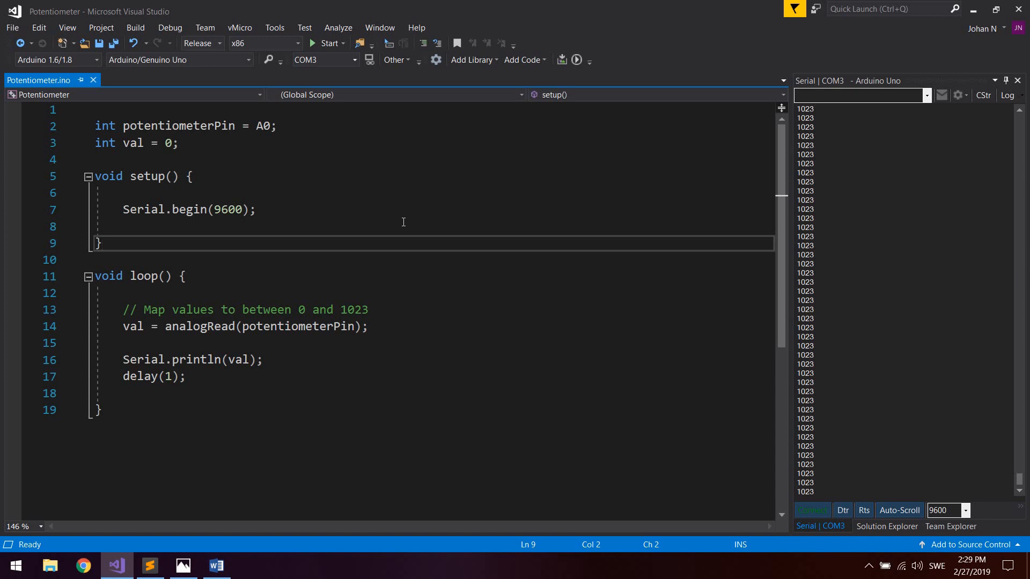
mouse_move(446, 264)
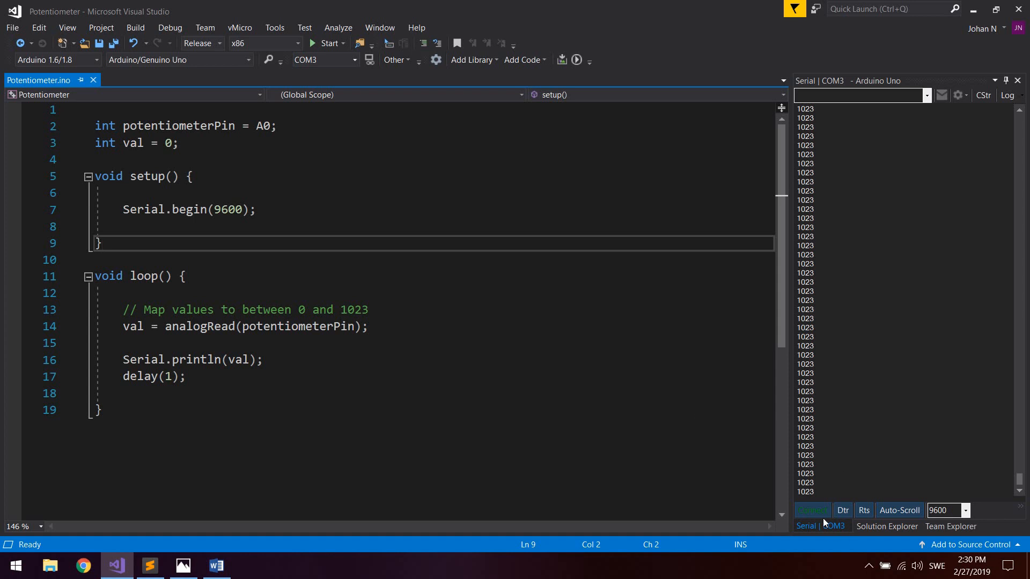
click(812, 511)
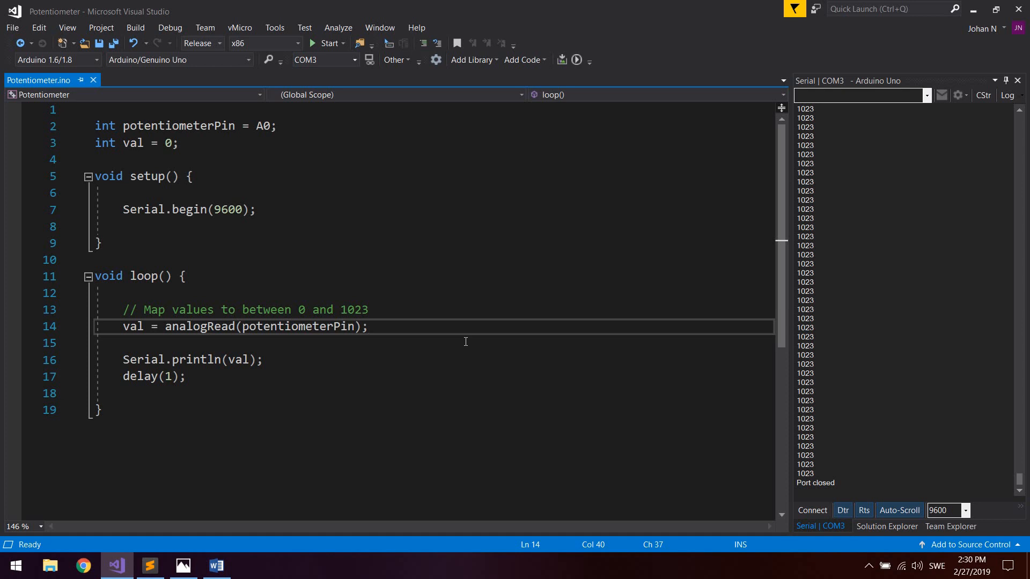
Add 'if (val > 500)' printing "Potentiometer value bigger than 500"
key(Enter)
text(if (val > )
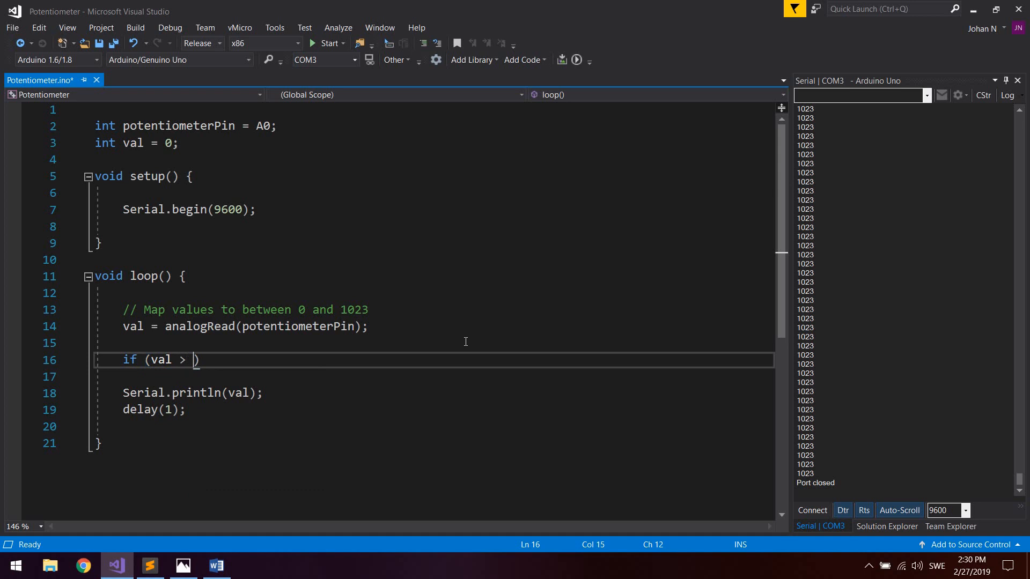
text(500)
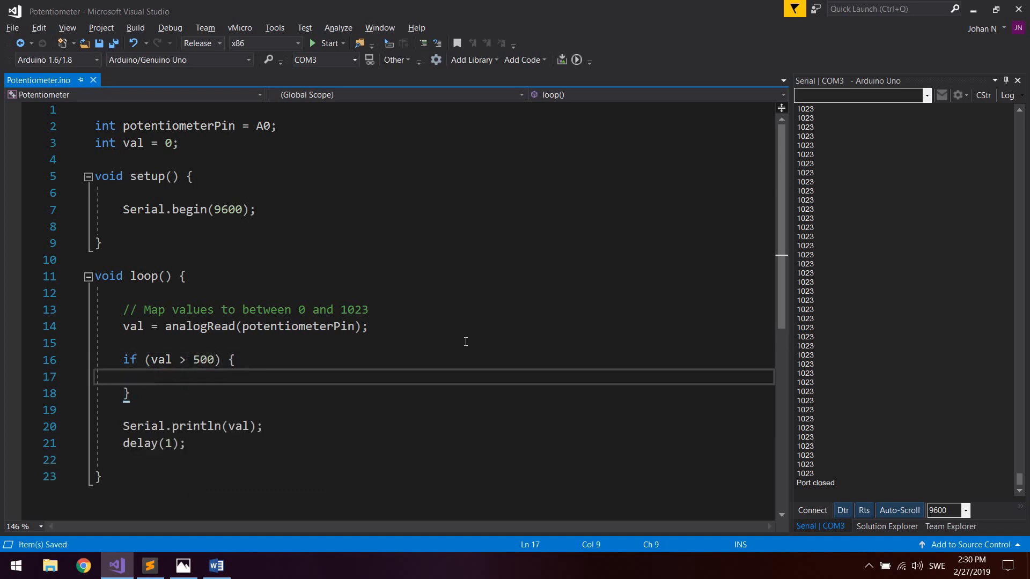
text(Serial.println();)
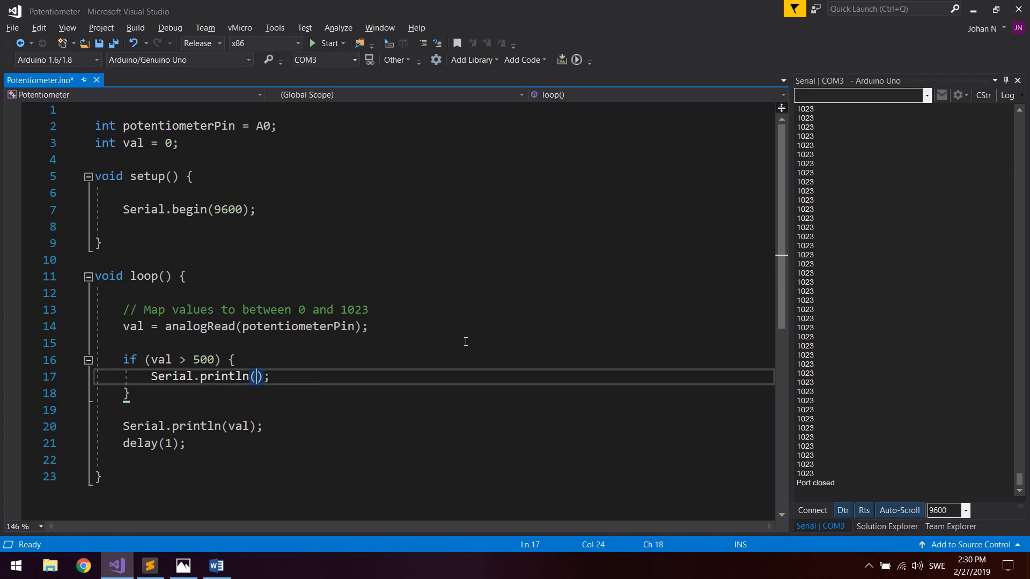
text("Poten")
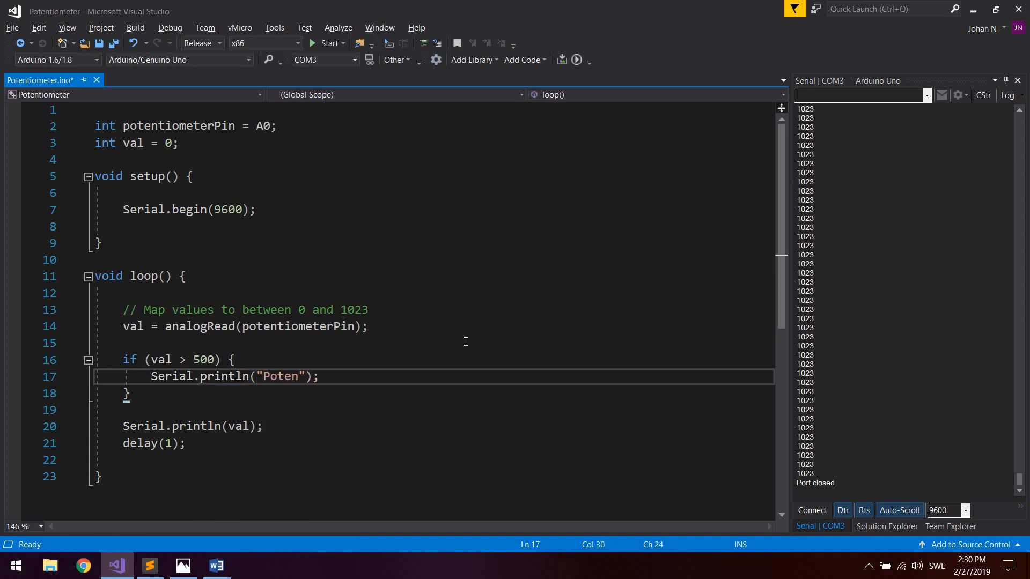
text(tiometer vau)
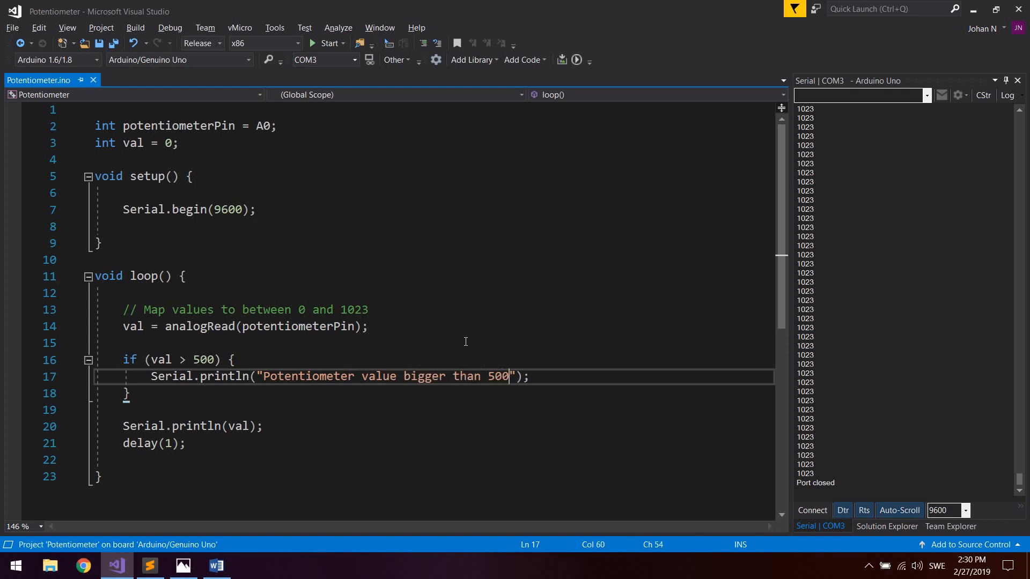
Add 'else if (val < 400)' printing "Potentiometer value smaller than 400"
text(els)
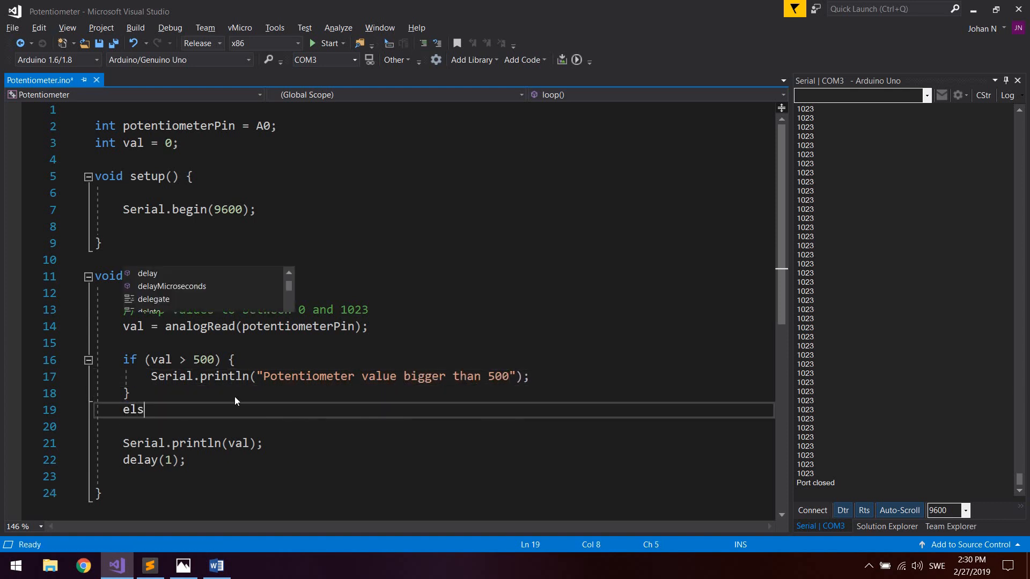
text(e if (avl)
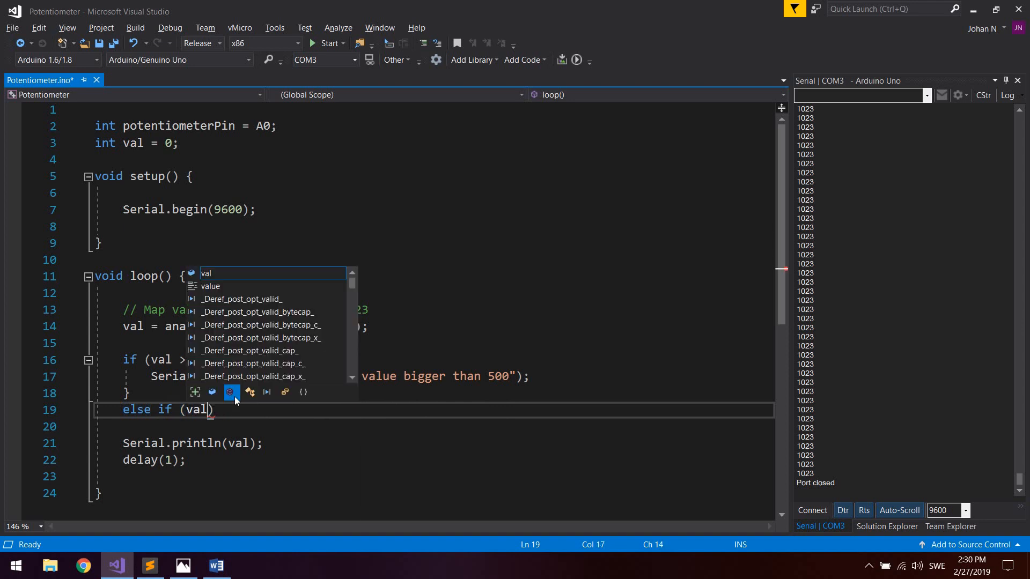
text(<)
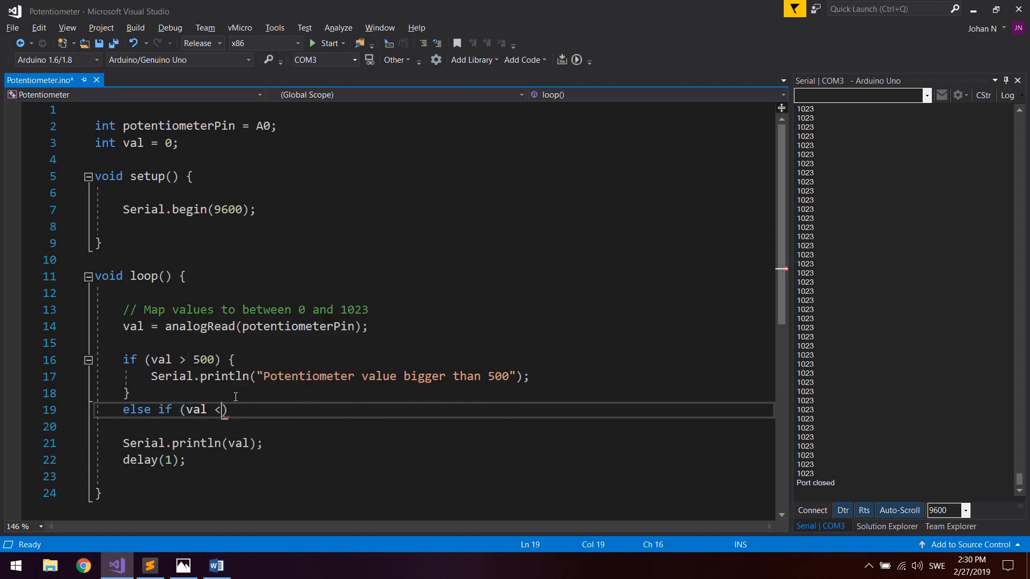
text(400))
click(435, 426)
text(Serial.print()
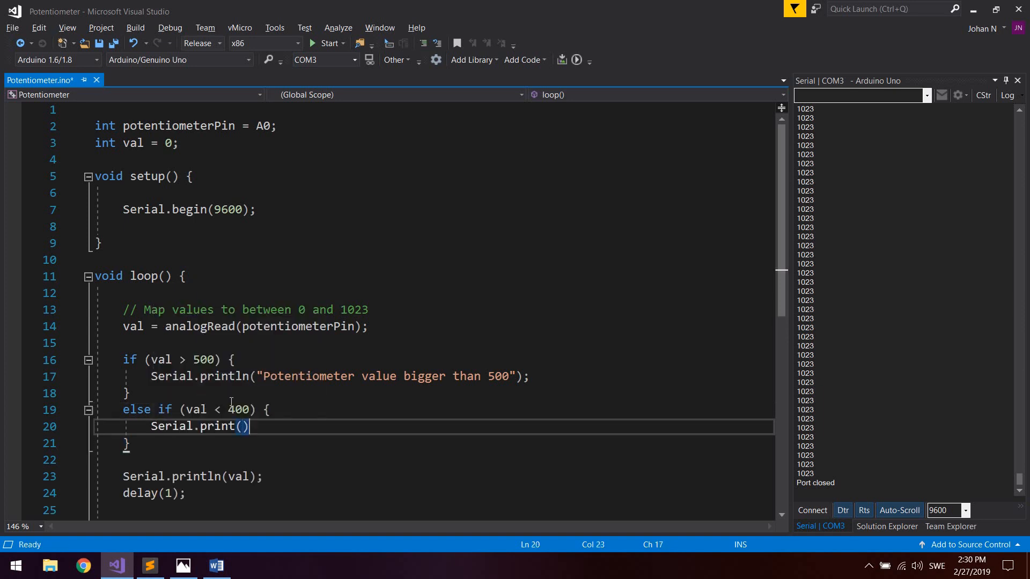
text(ln)
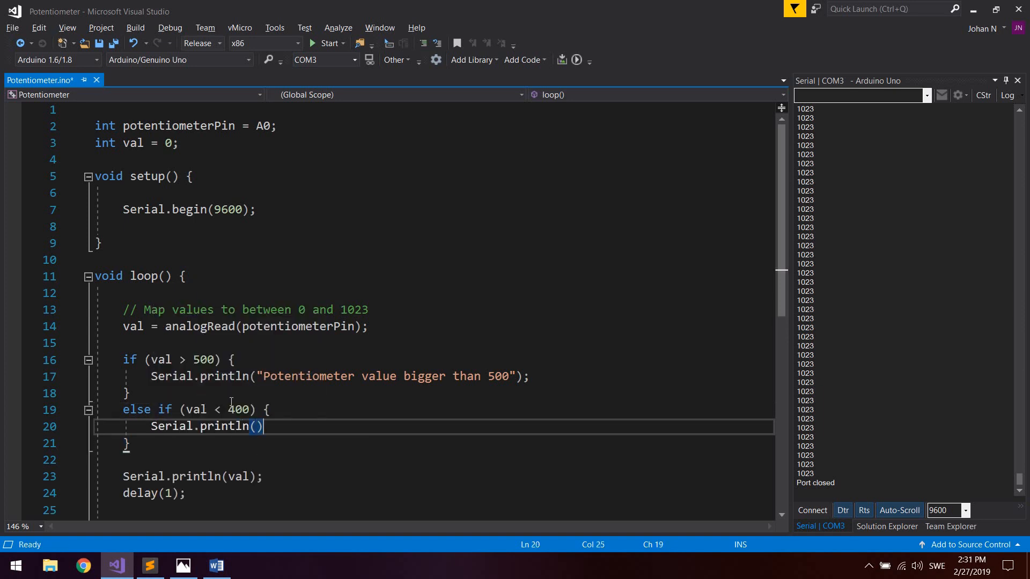
text("")
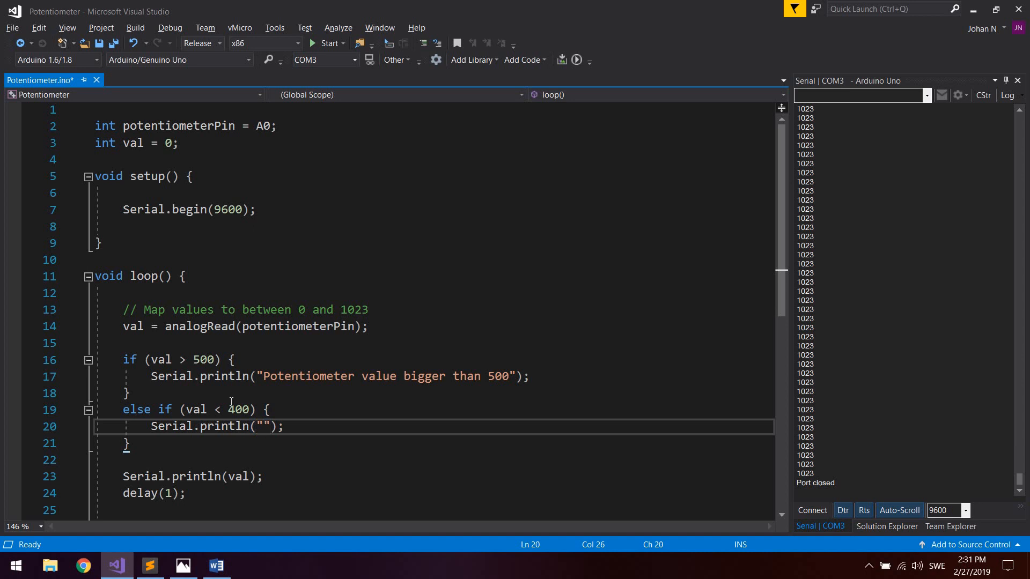
text(Potentiometer value smaller than)
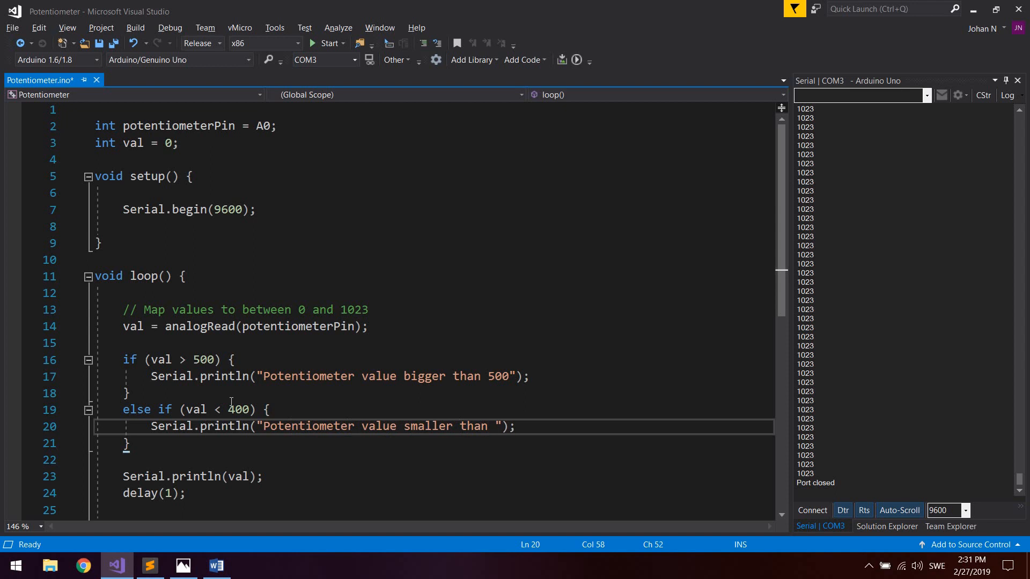
text(400)
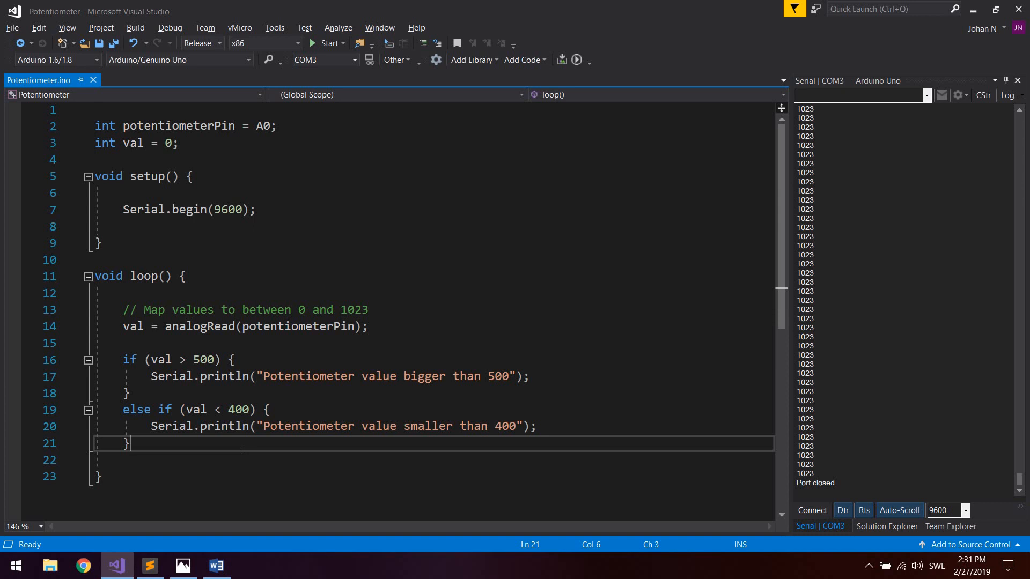
mouse_move(597, 72)
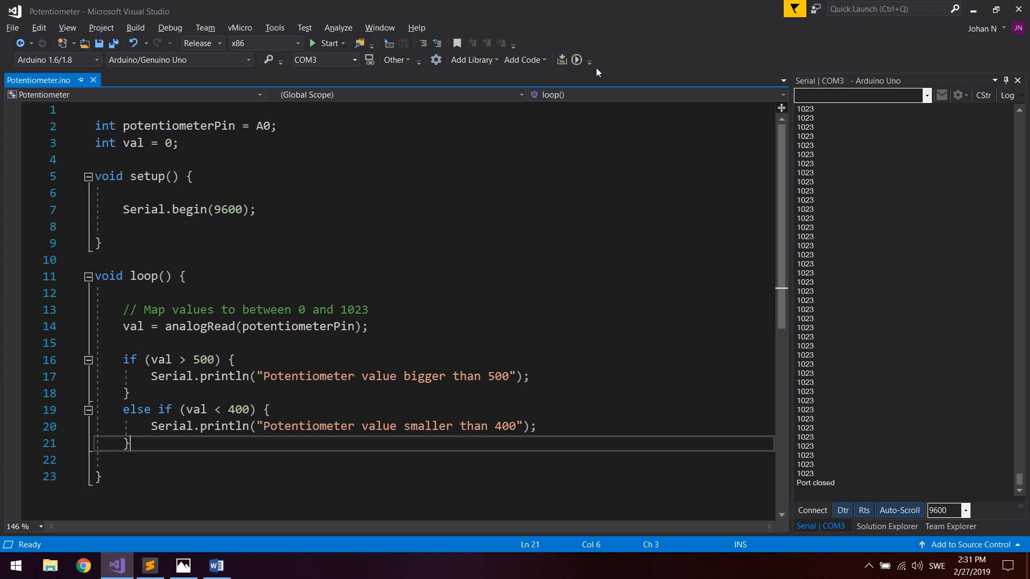
Run vMicro Build & Upload for the threshold-message sketch to the Uno on COM3
click(576, 60)
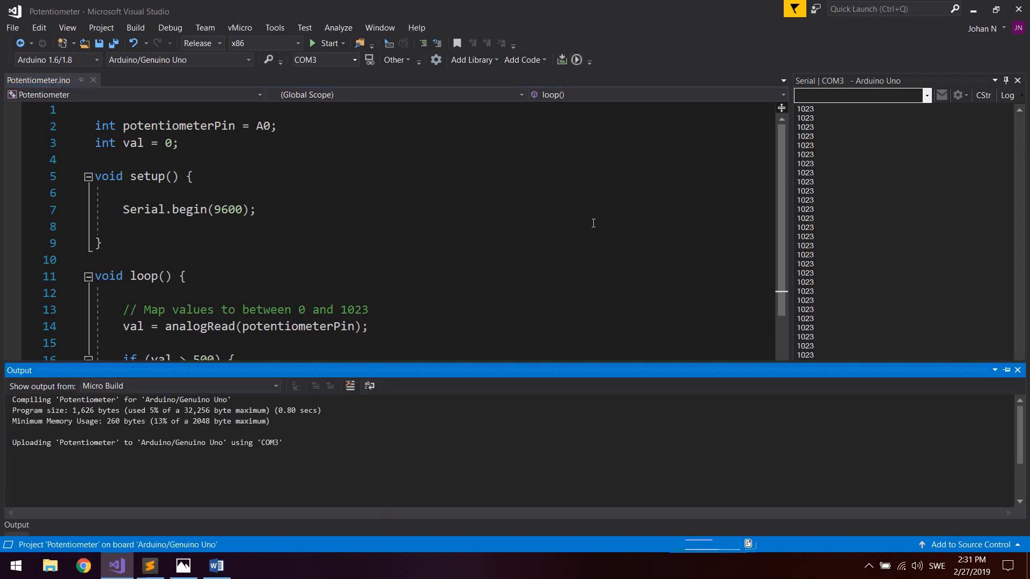